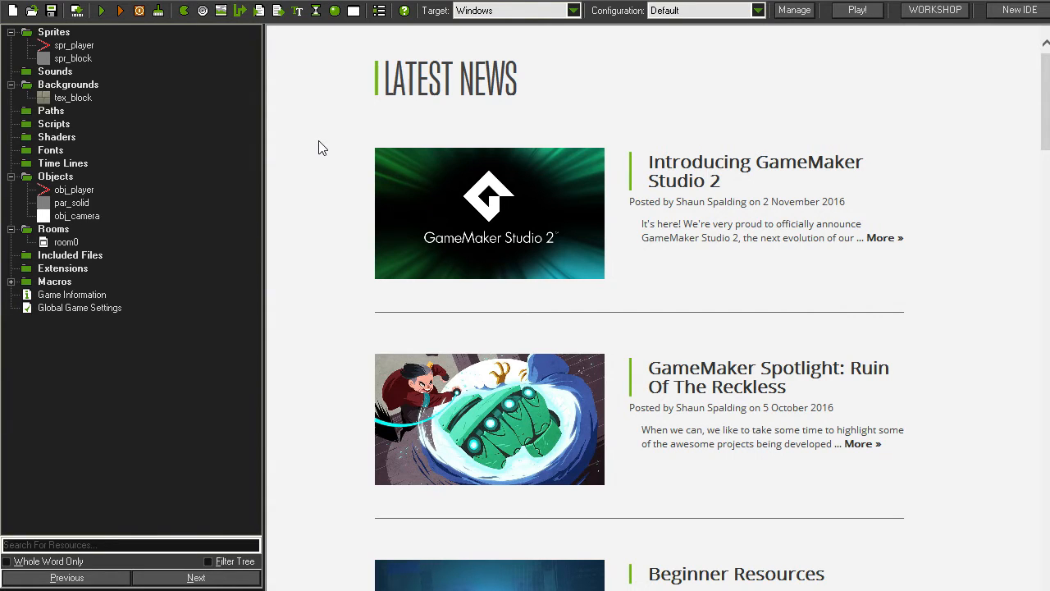
pyautogui.moveTo(295, 147)
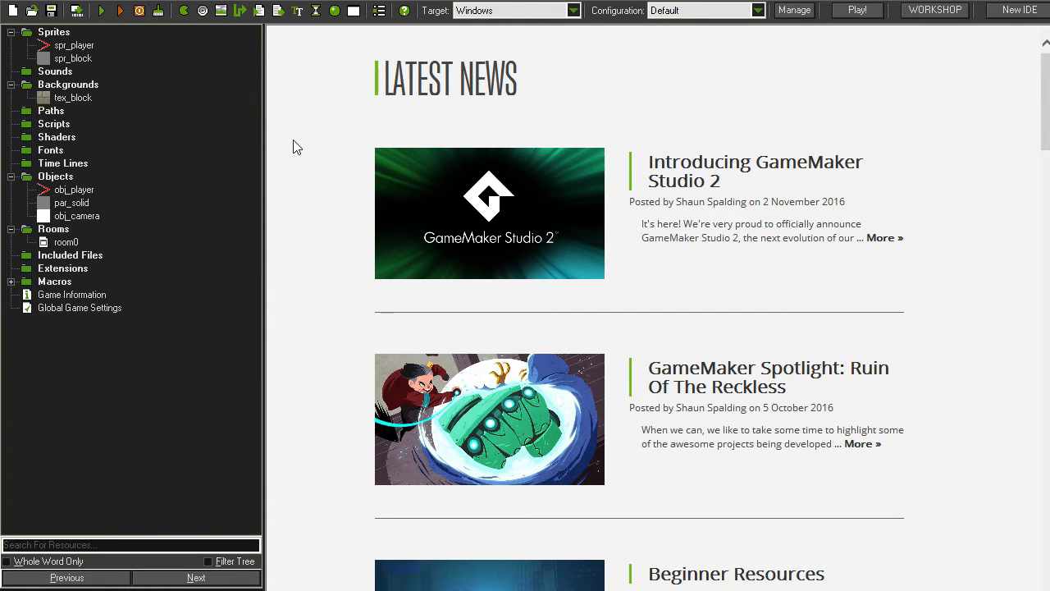
pyautogui.moveTo(305, 121)
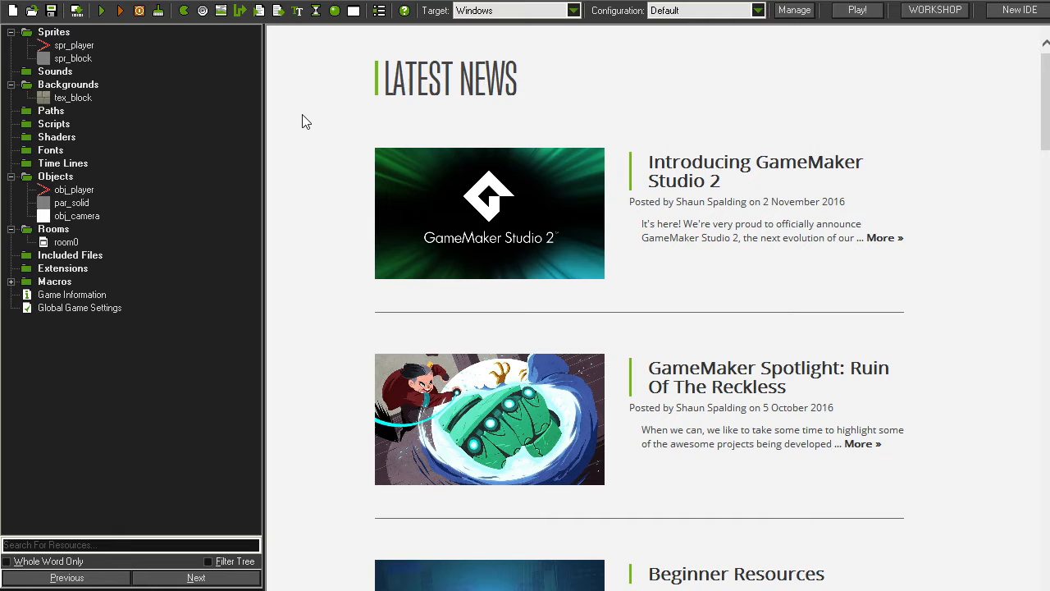
pyautogui.moveTo(298, 144)
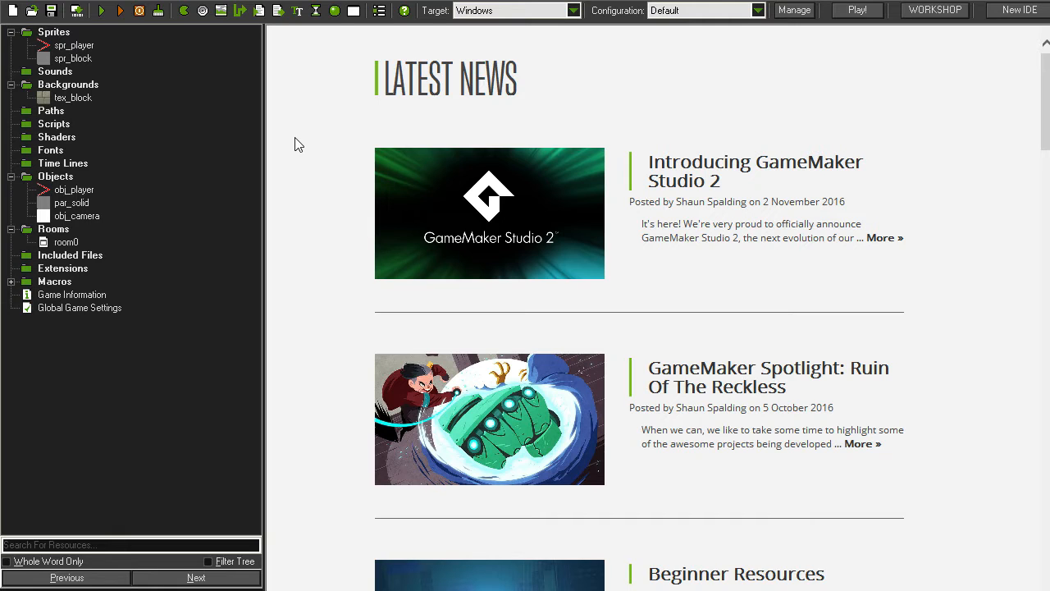
pyautogui.moveTo(151, 114)
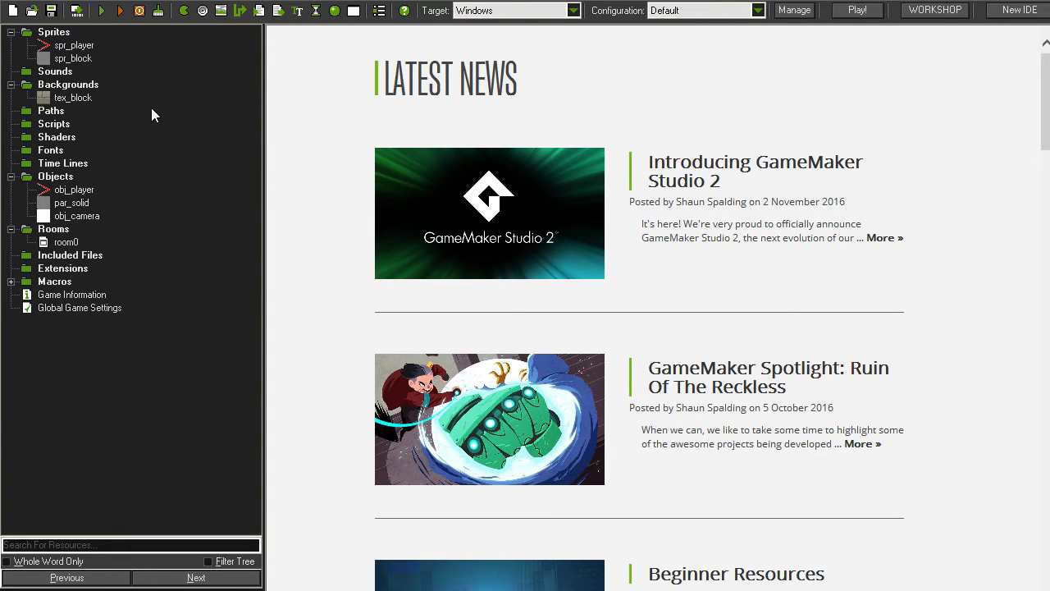
pyautogui.moveTo(180, 159)
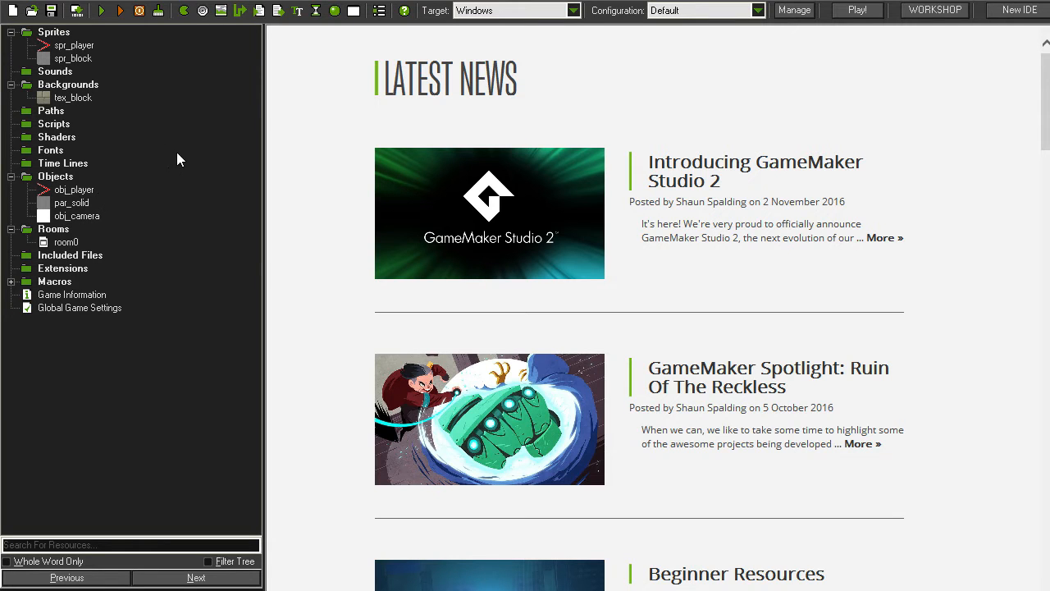
# - Check obj_player's event code, then create a new script named place_meeting_ext
pyautogui.doubleClick(74, 190)
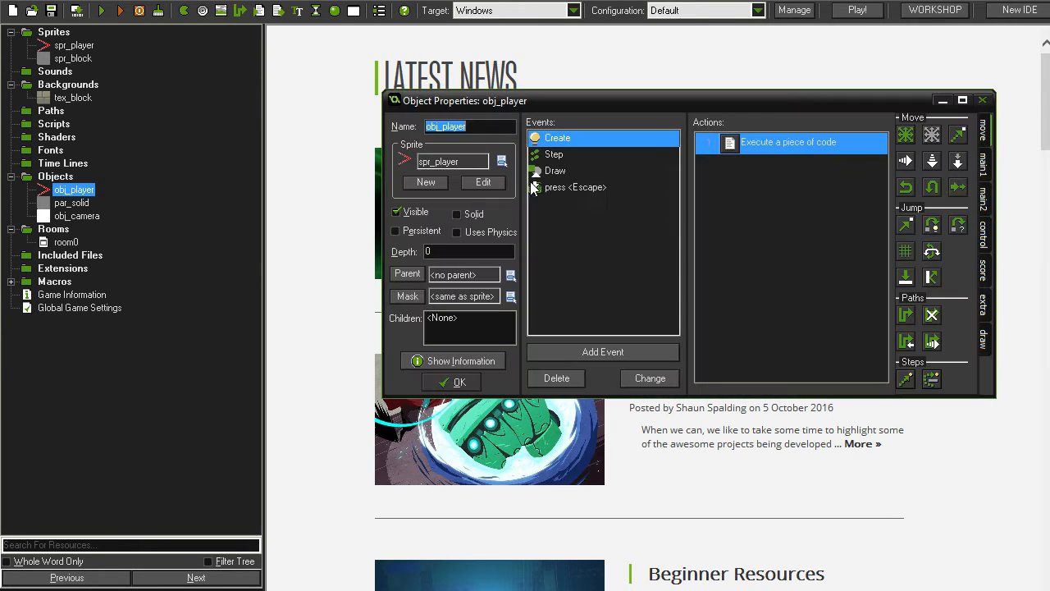
pyautogui.doubleClick(787, 141)
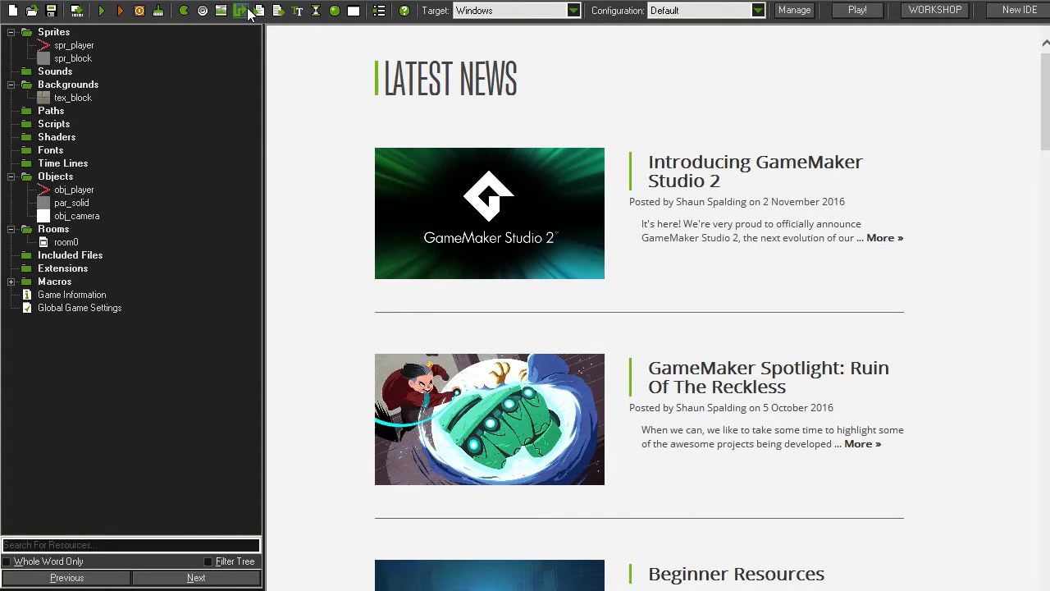
pyautogui.click(259, 9)
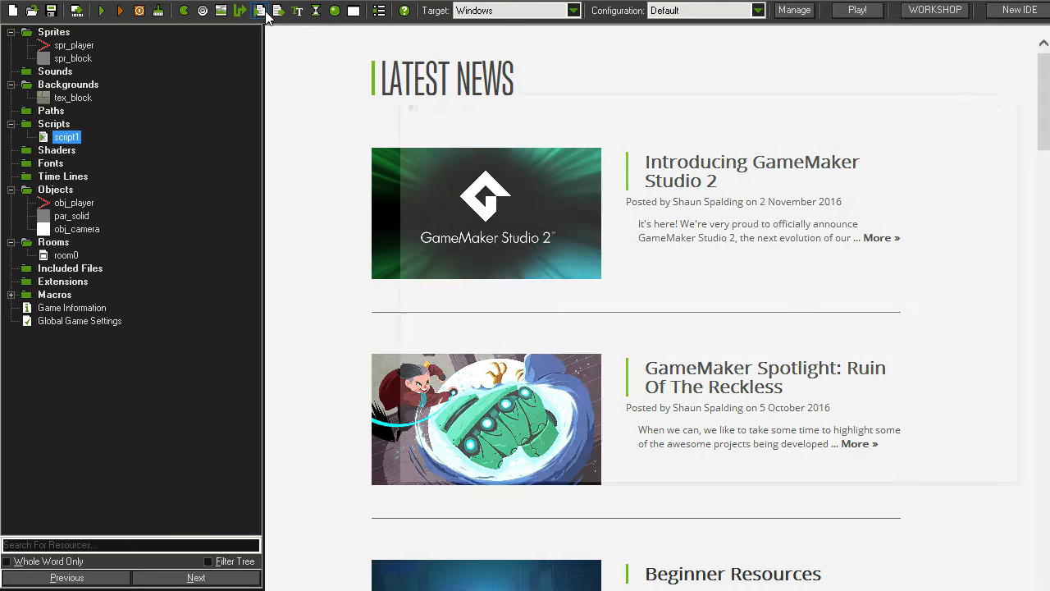
pyautogui.doubleClick(66, 136)
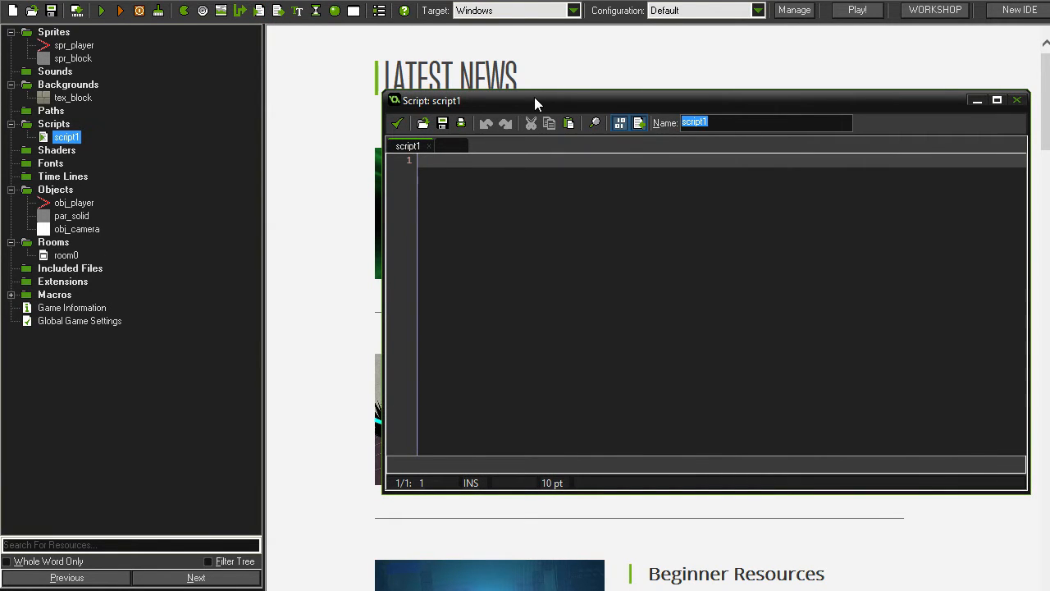
pyautogui.write('place_meeting_ext')
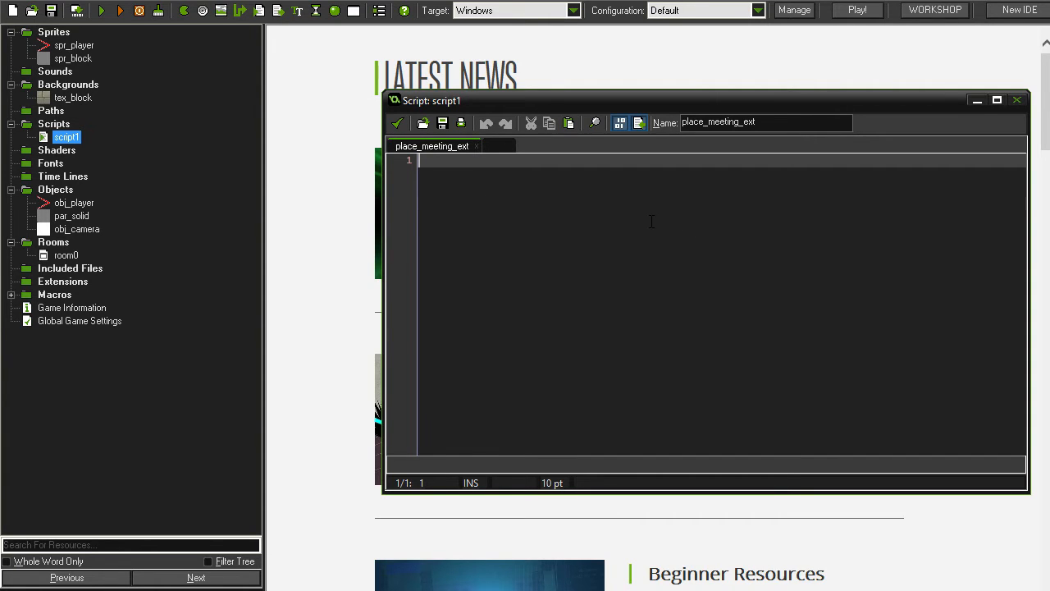
# - Write the ///place_meeting_ext(x, y, z, obj) header and store the arguments in xx, yy, zz, obj
pyautogui.write('///place_meeting_ext(x, y, z, obj)')
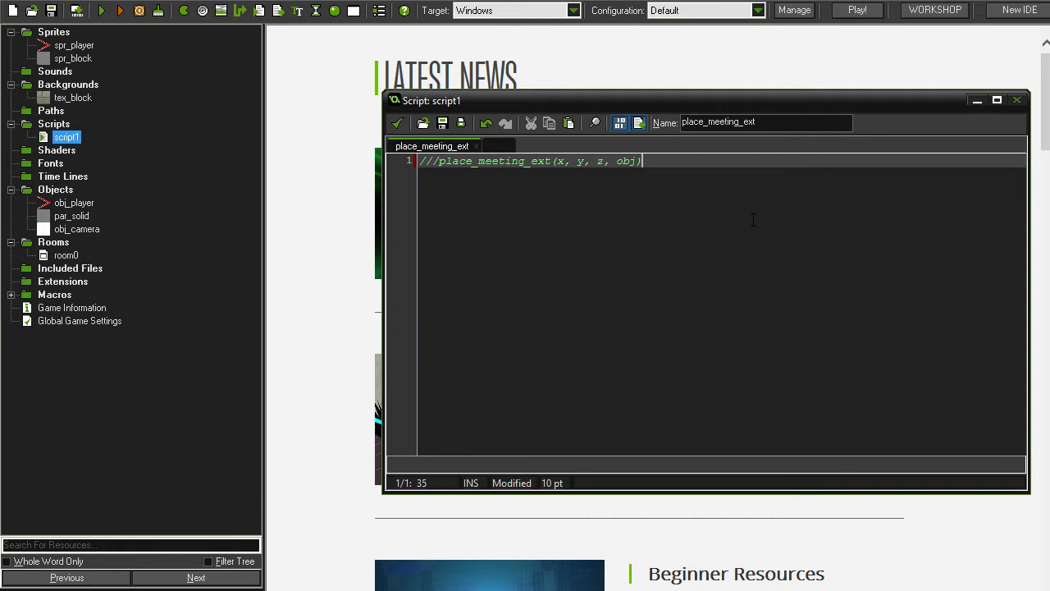
pyautogui.press('Enter')
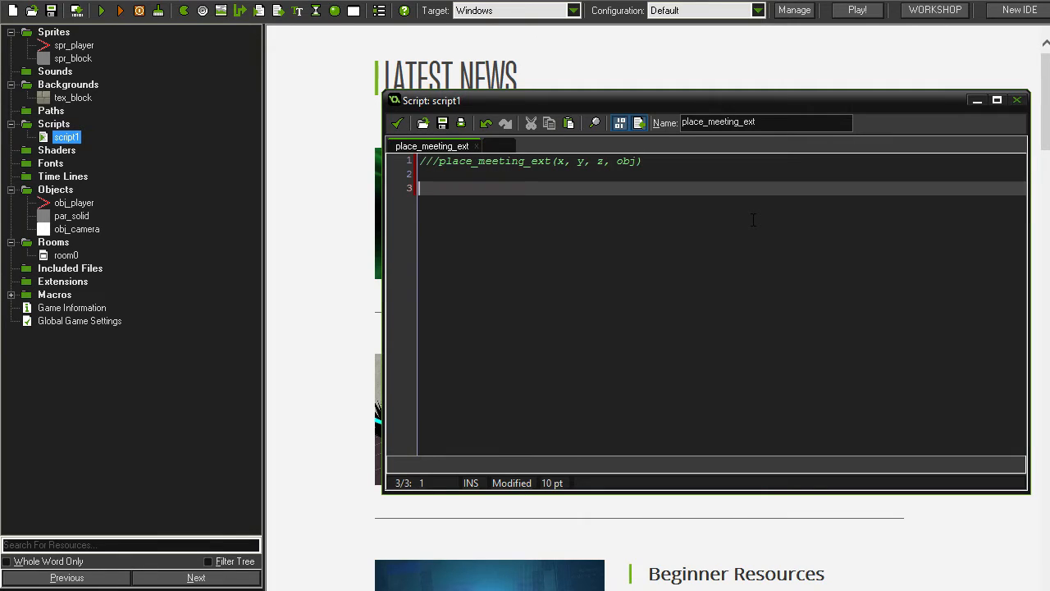
pyautogui.write('xx = argument0;')
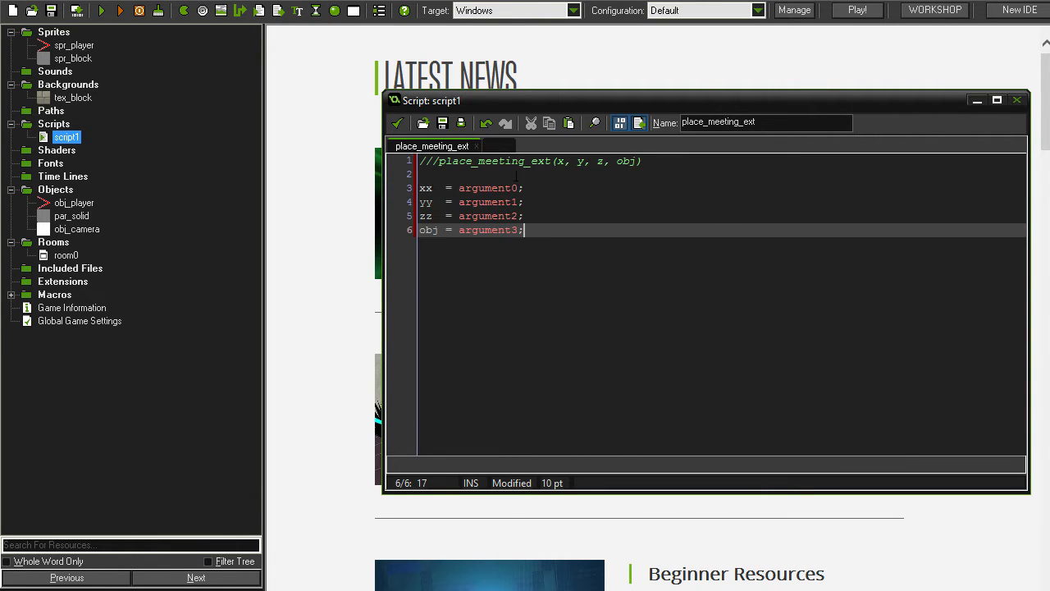
pyautogui.moveTo(828, 231)
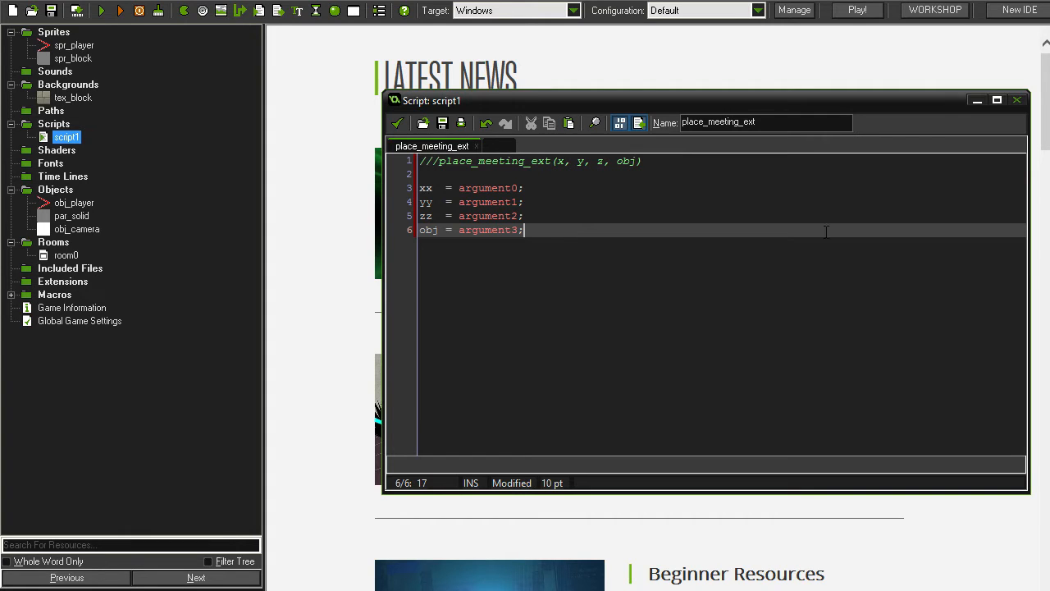
pyautogui.press('Enter')
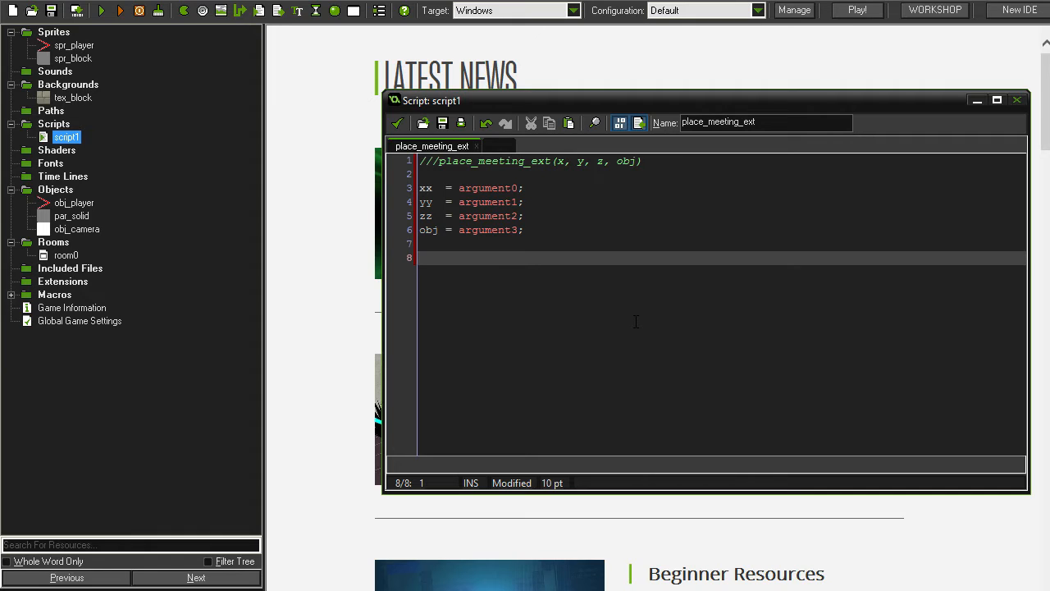
# - Add a with (obj) block returning true on 3D bounding-box overlap, followed by return false;
pyautogui.write('with (obj)')
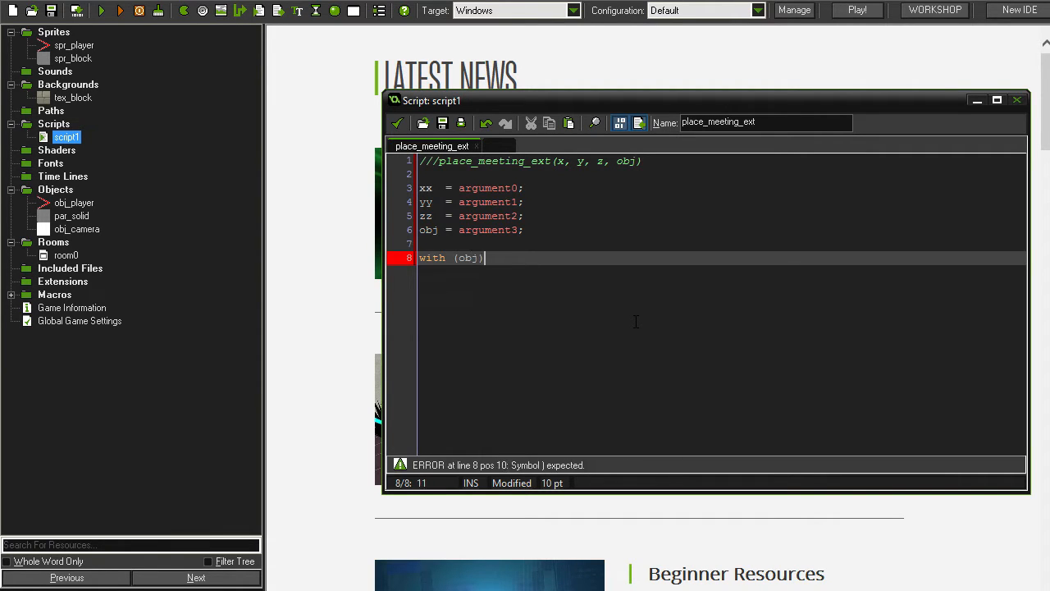
pyautogui.write('{')
pyautogui.write('}')
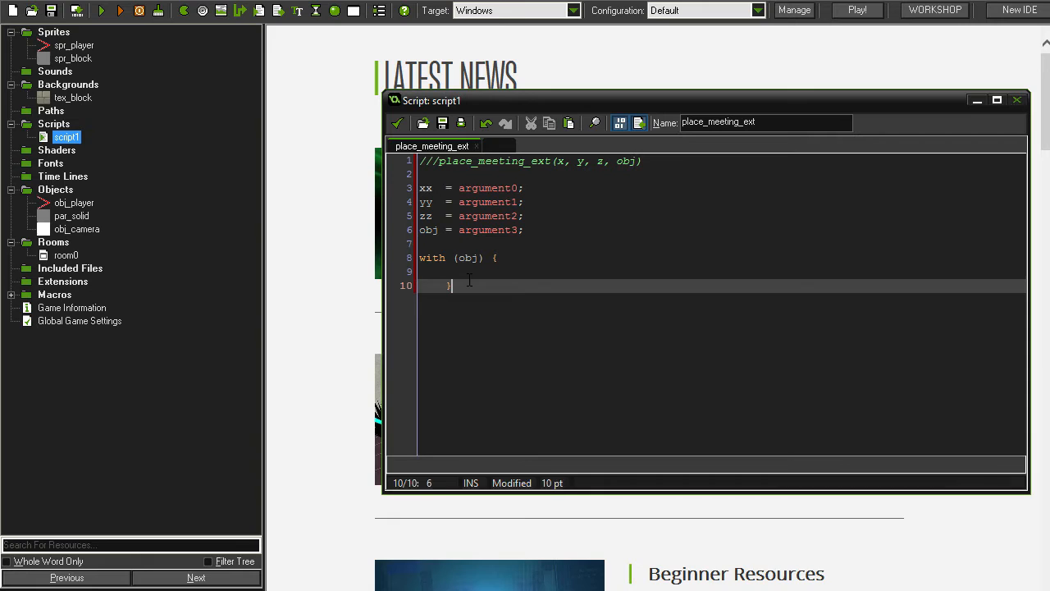
pyautogui.write('//')
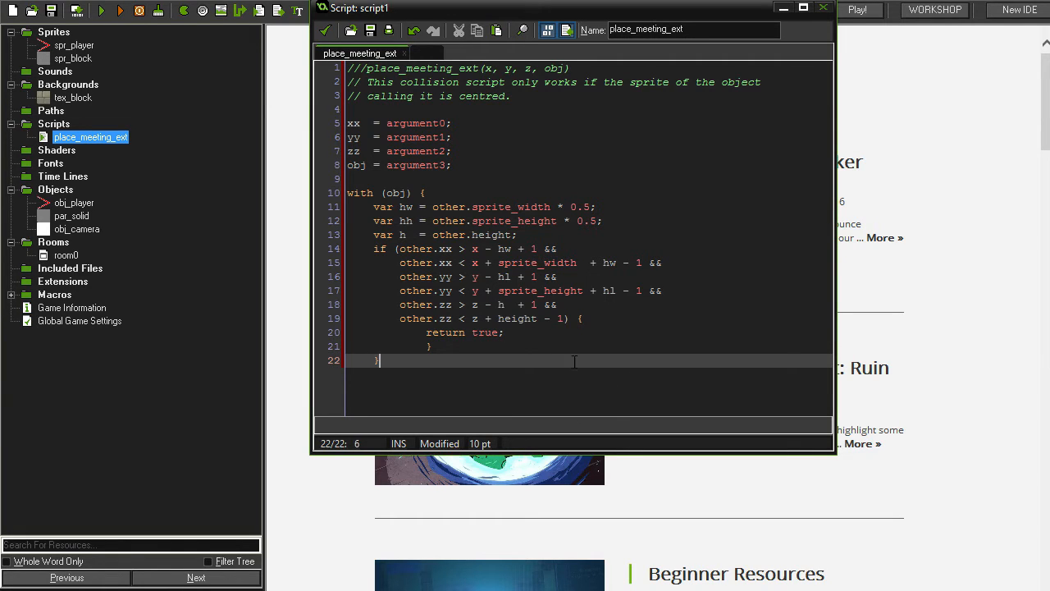
pyautogui.moveTo(760, 399)
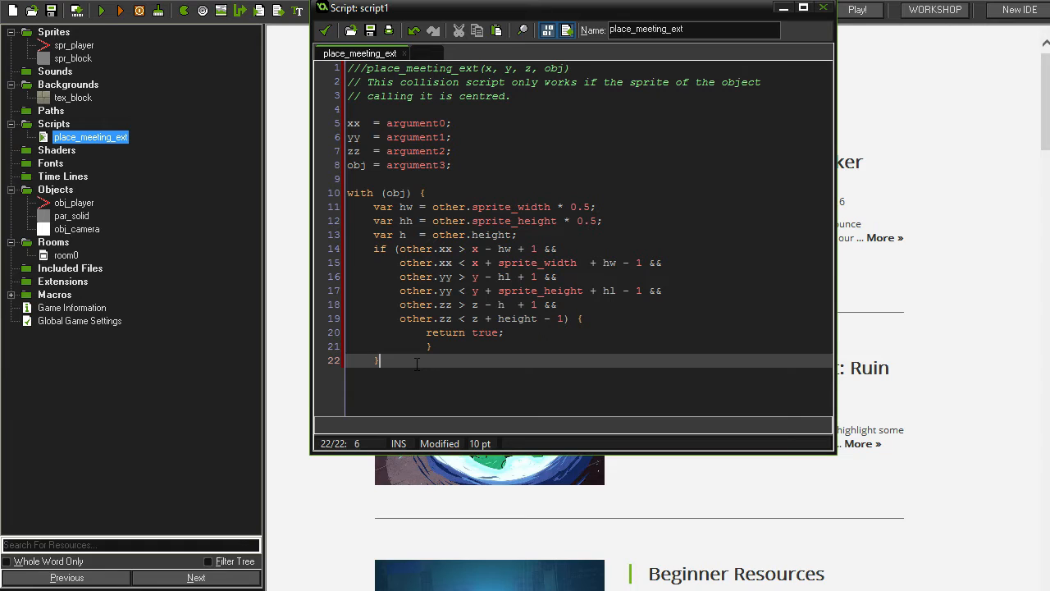
pyautogui.press('enter')
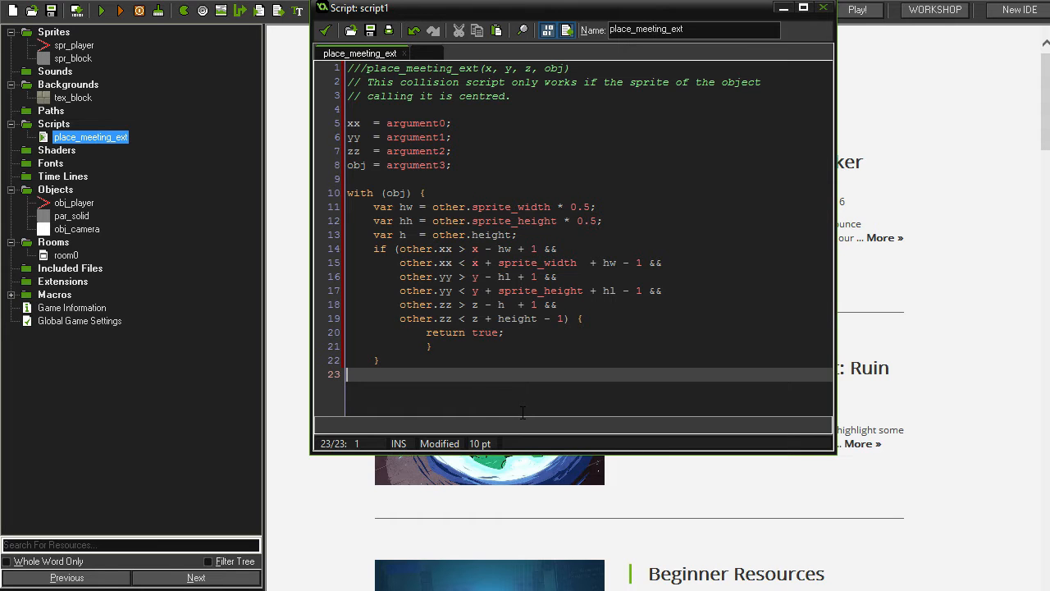
pyautogui.write('return false;')
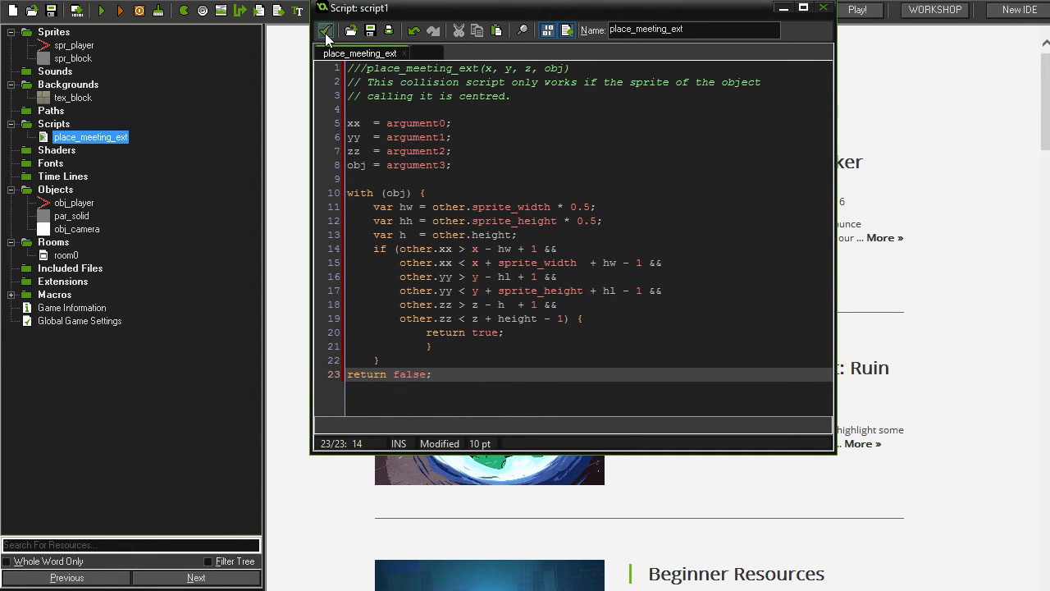
pyautogui.click(824, 7)
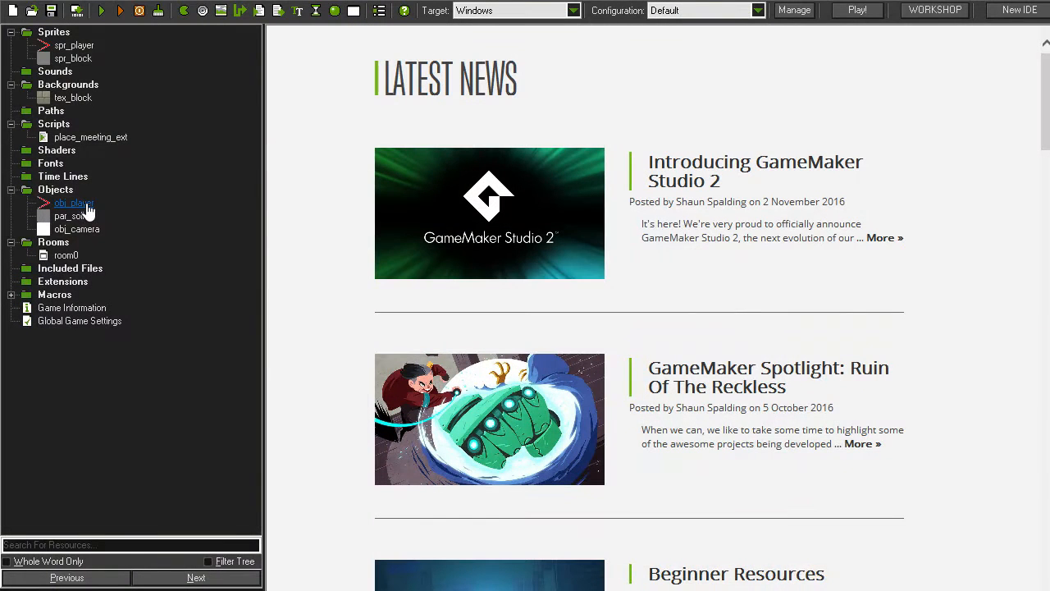
pyautogui.moveTo(79, 217)
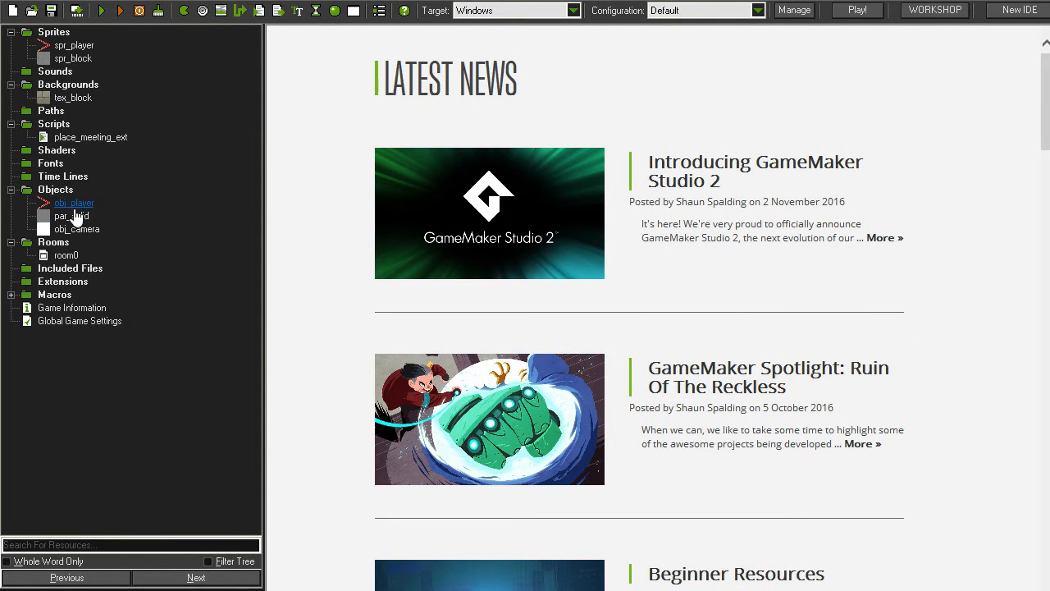
pyautogui.doubleClick(74, 202)
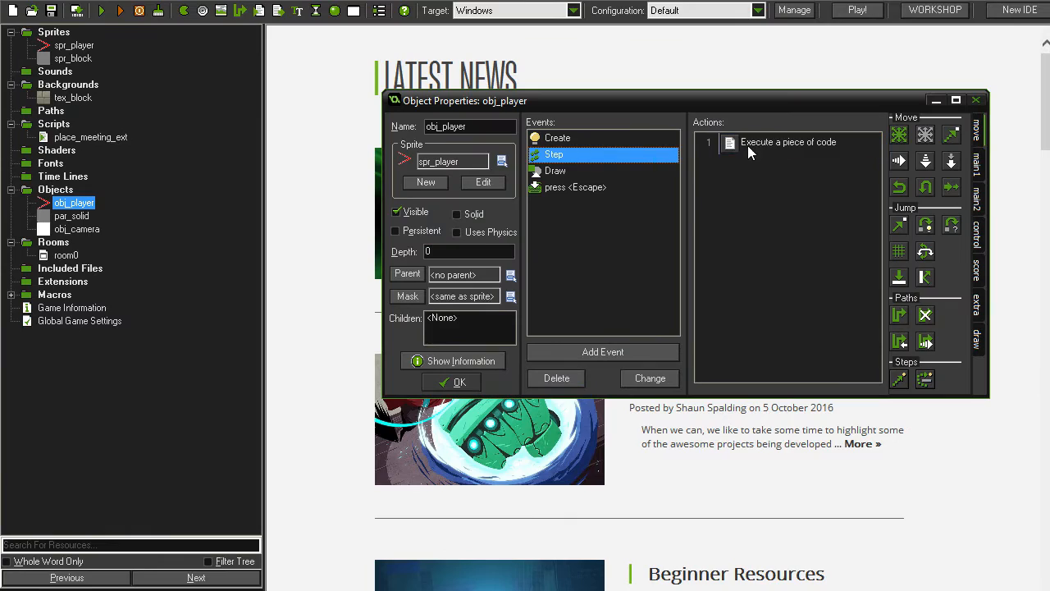
pyautogui.doubleClick(788, 141)
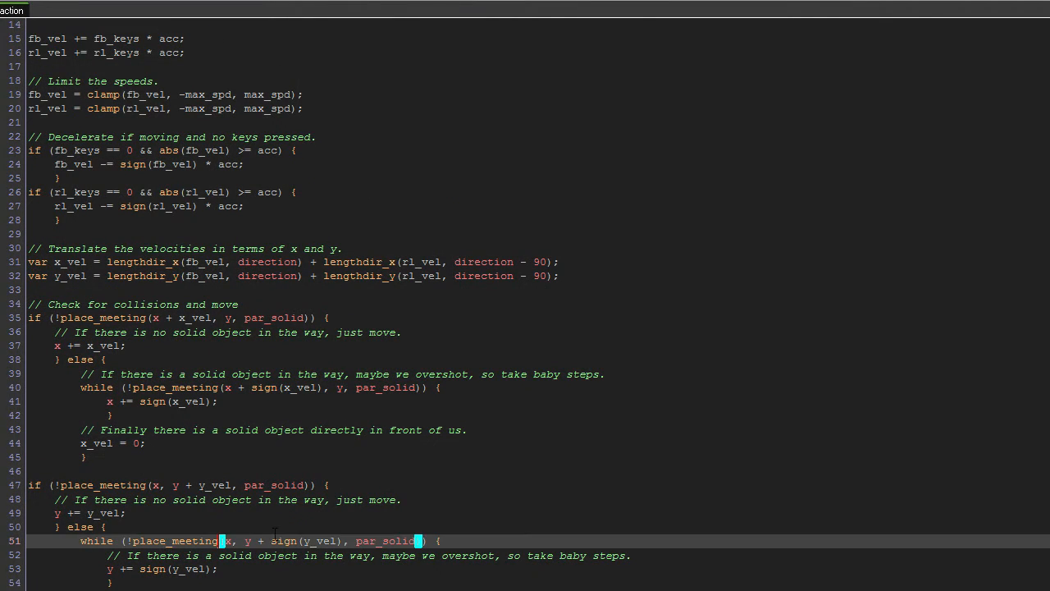
pyautogui.scroll(3)
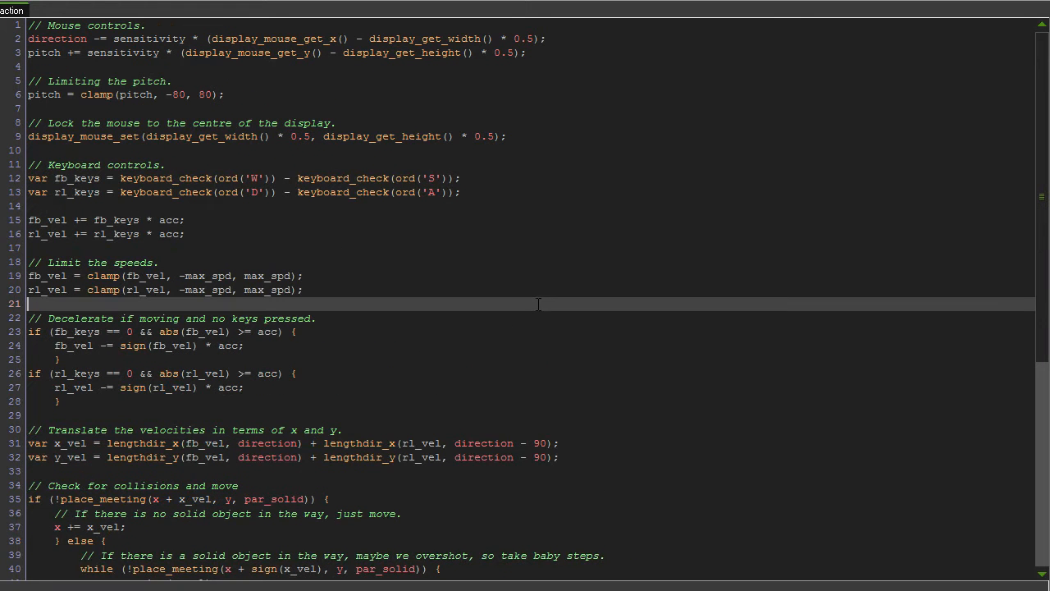
# - Replace all place_meeting calls with place_meeting_ext in the player's Step code
pyautogui.press('ctrl+h')
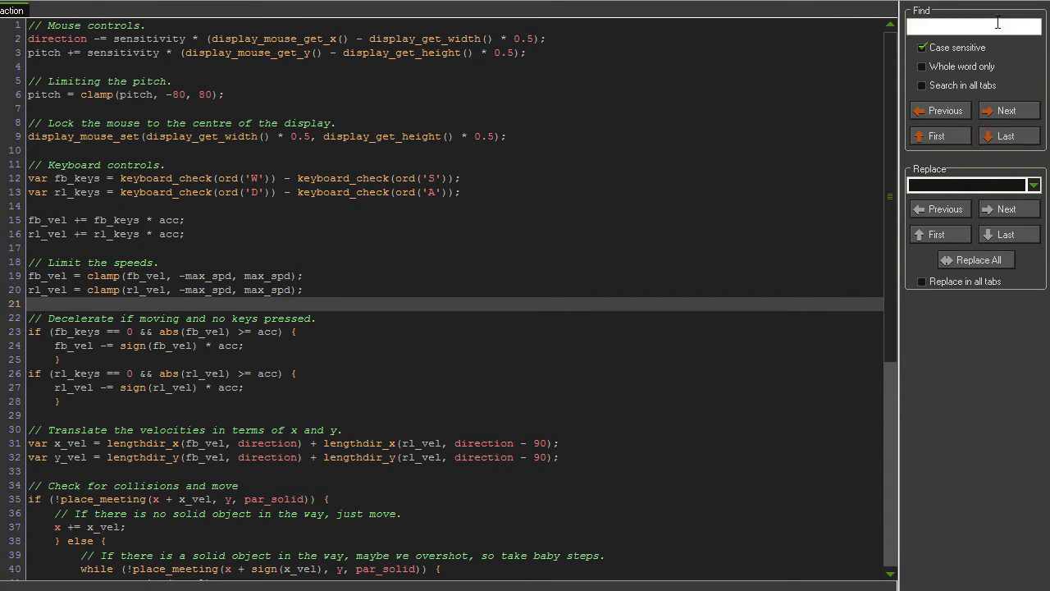
pyautogui.write('place_meeting')
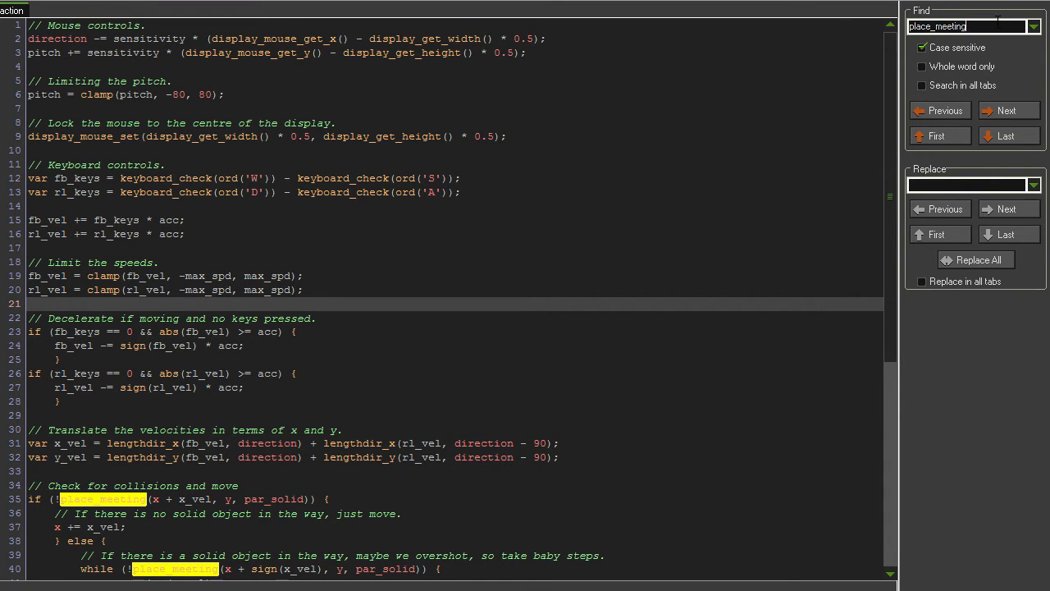
pyautogui.write('place_meeting_ext')
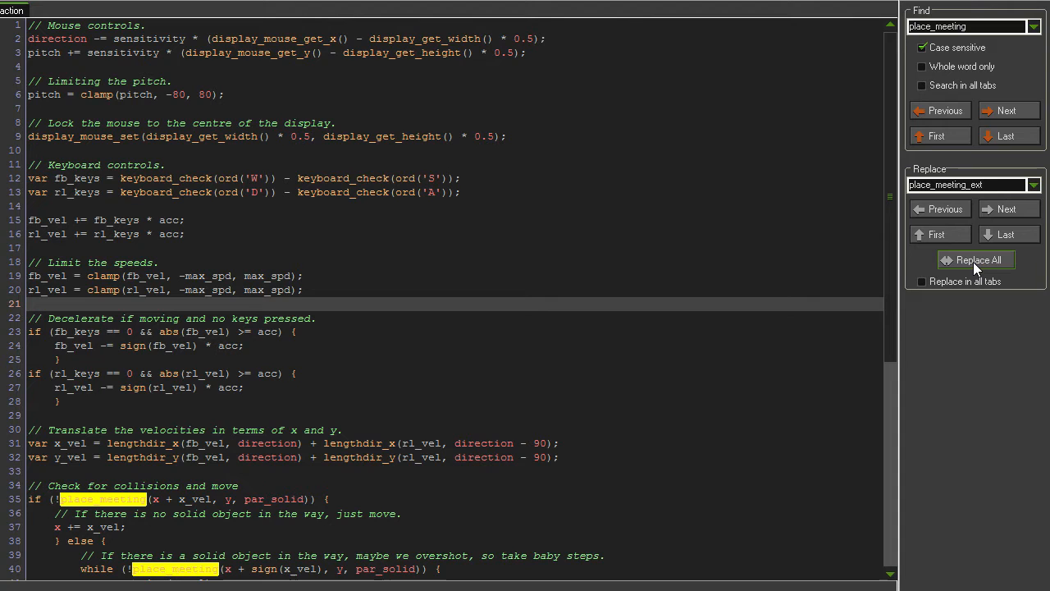
pyautogui.click(975, 260)
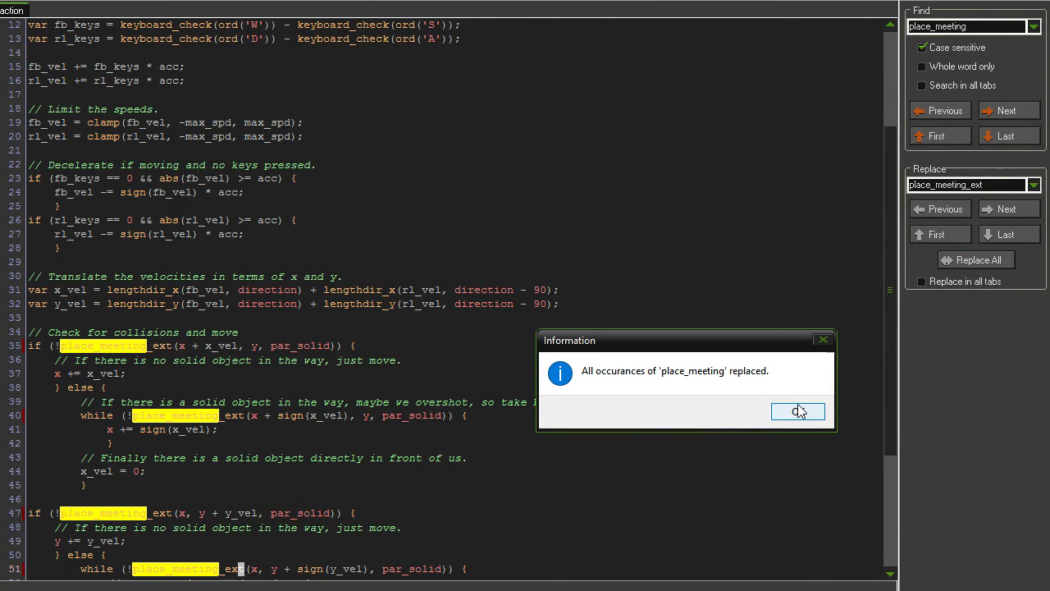
pyautogui.click(797, 410)
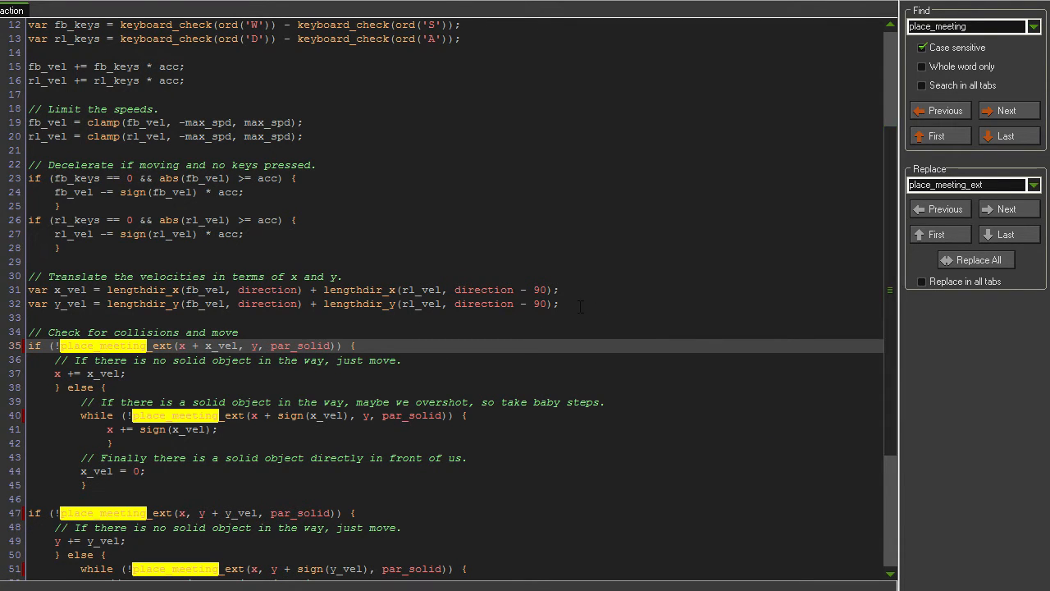
# - Replace every par_solid argument with 'z, par_solid' in the collision checks and close the Step code
pyautogui.write('z')
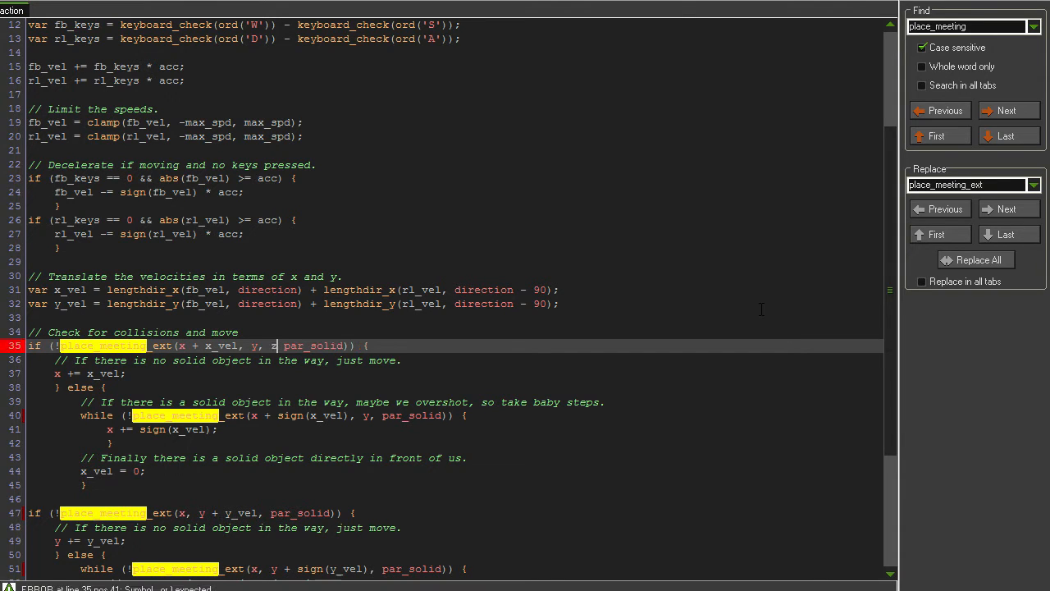
pyautogui.write(',')
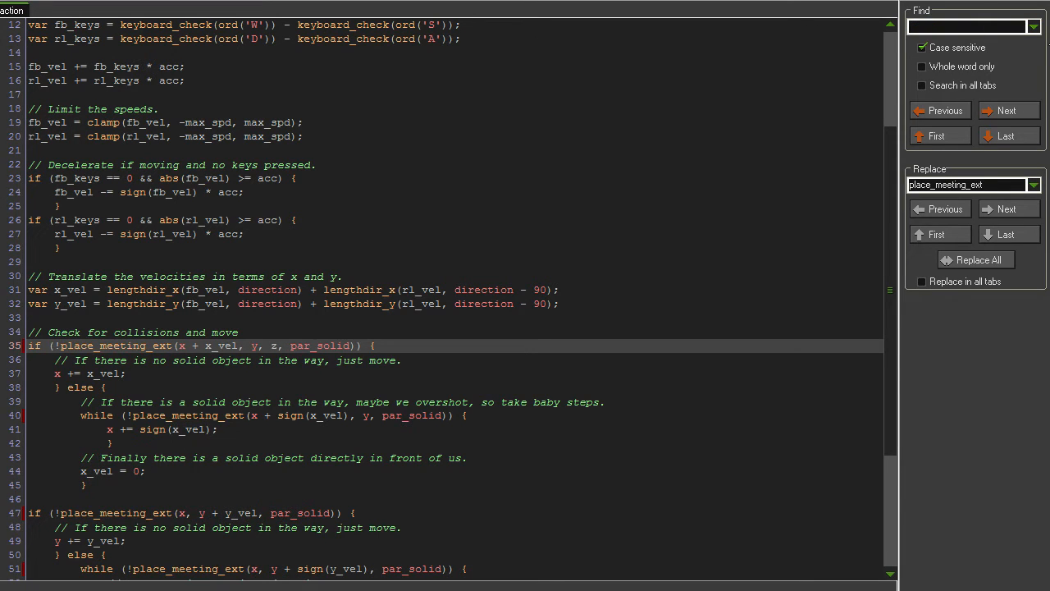
pyautogui.write('par_solid')
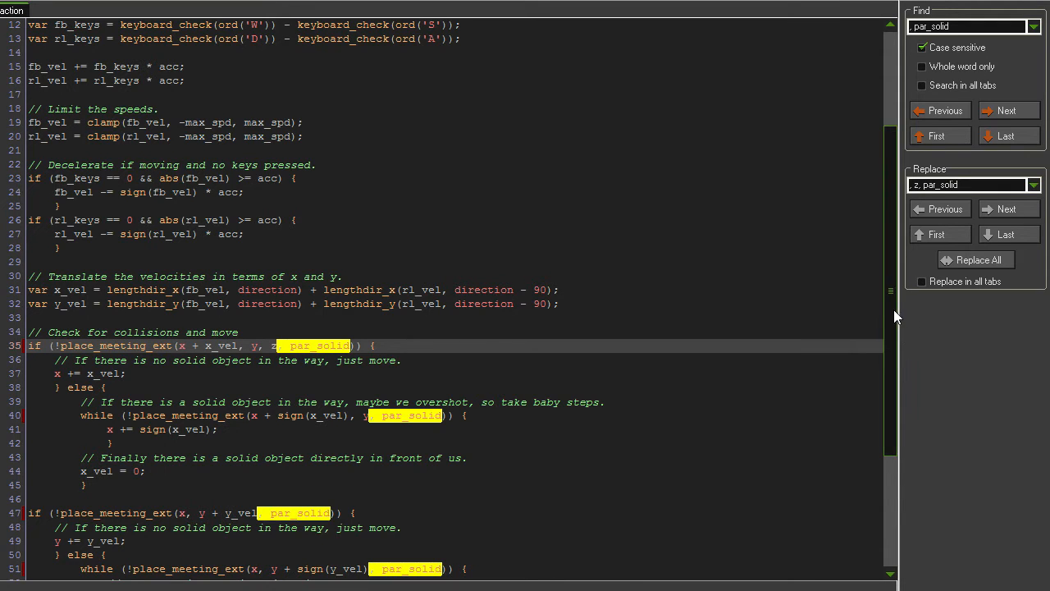
pyautogui.scroll(-3)
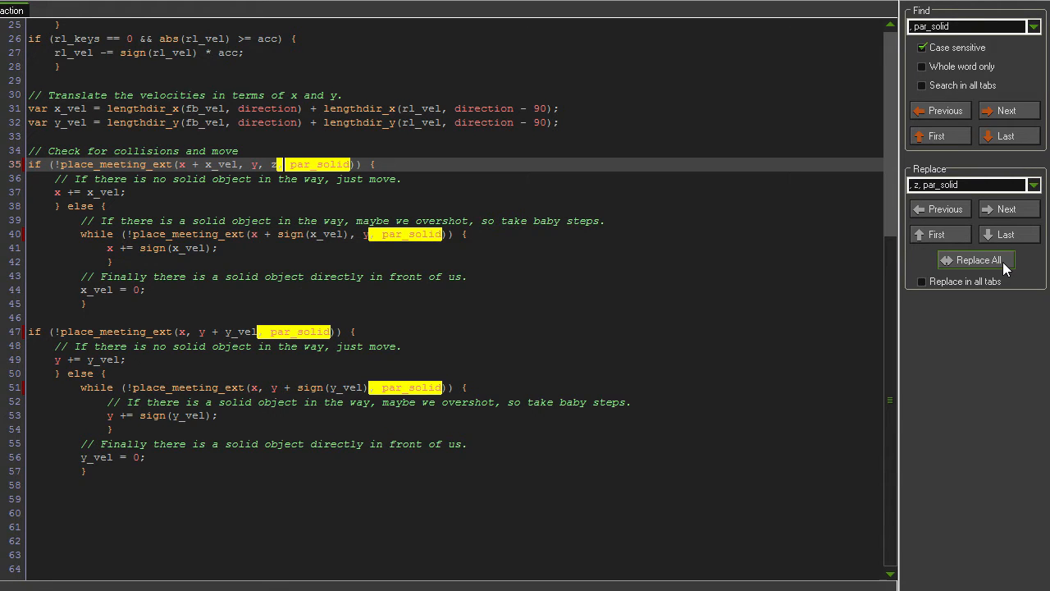
pyautogui.click(975, 259)
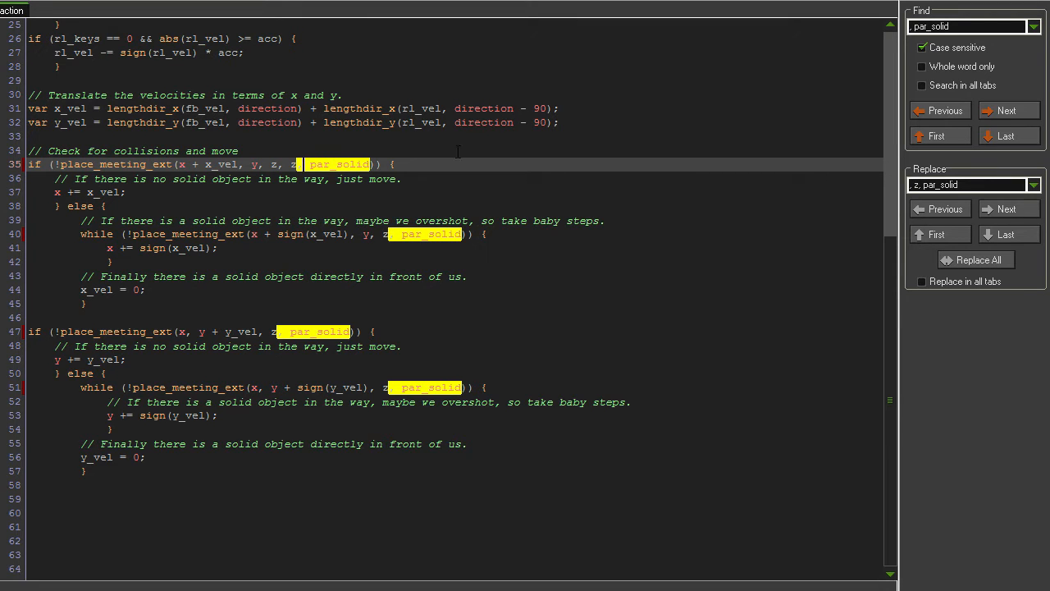
pyautogui.click(975, 259)
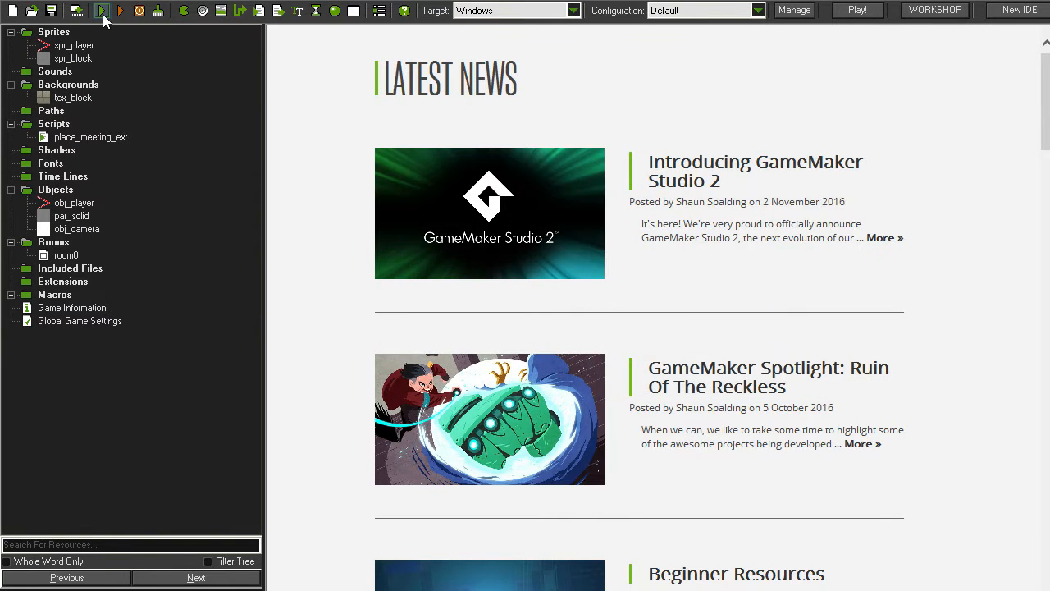
# - Run the game, abort on the par_solid code error, and reopen the place_meeting_ext script
pyautogui.click(102, 10)
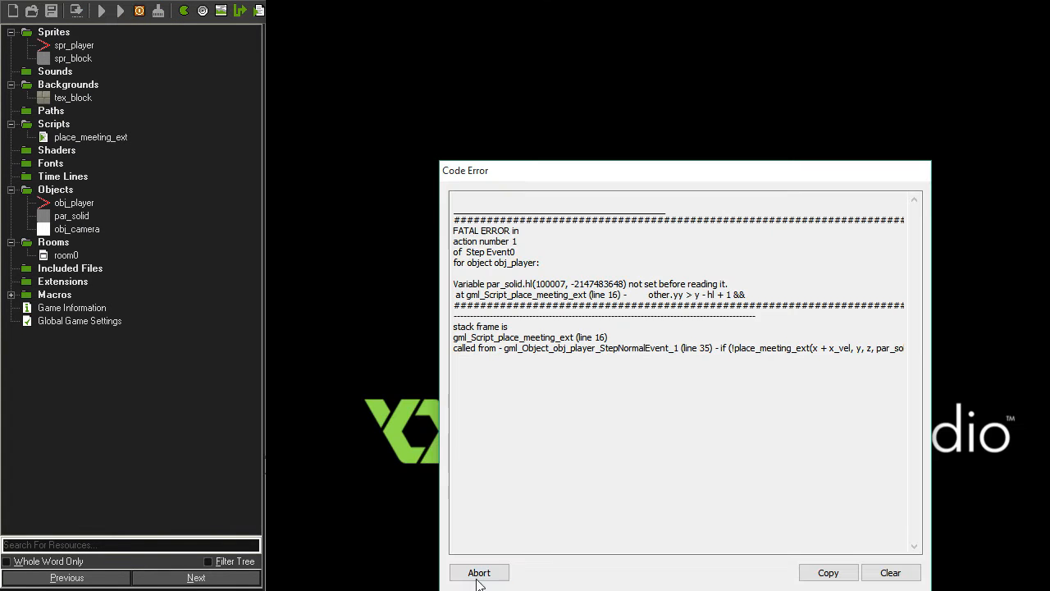
pyautogui.click(479, 571)
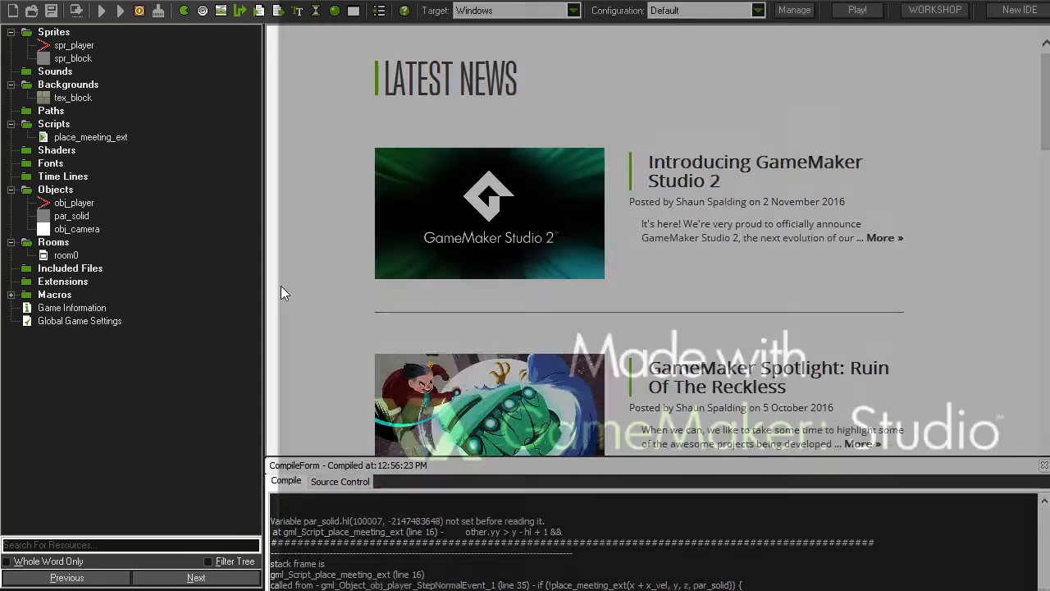
pyautogui.click(91, 138)
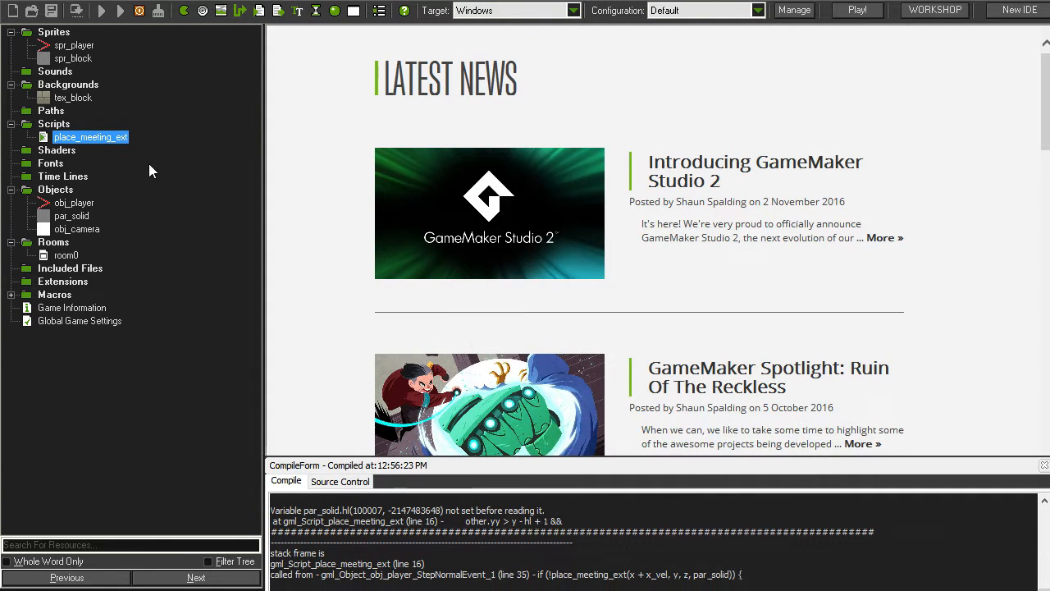
pyautogui.doubleClick(90, 138)
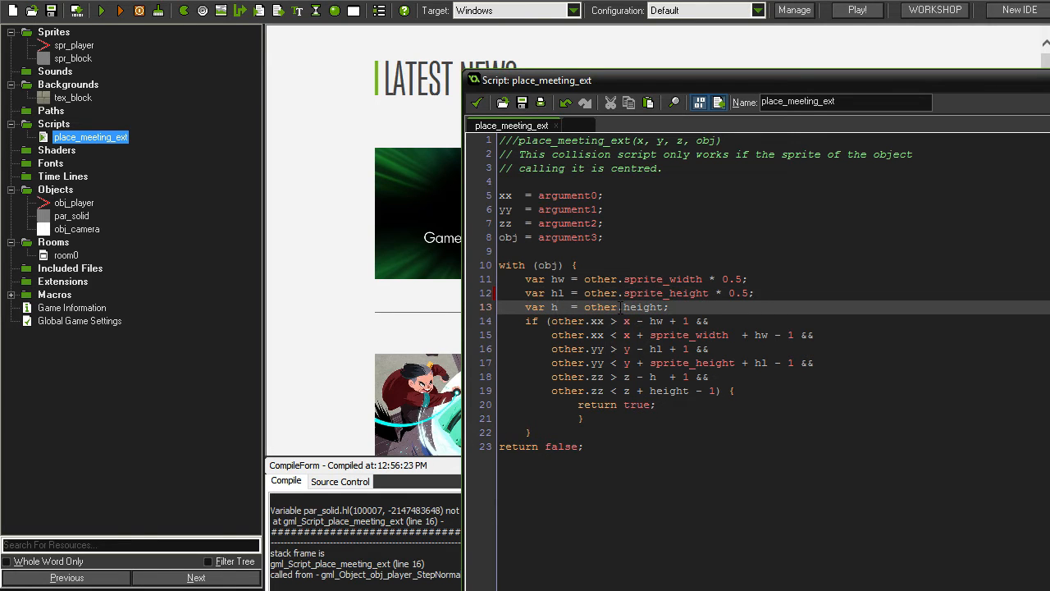
pyautogui.click(558, 307)
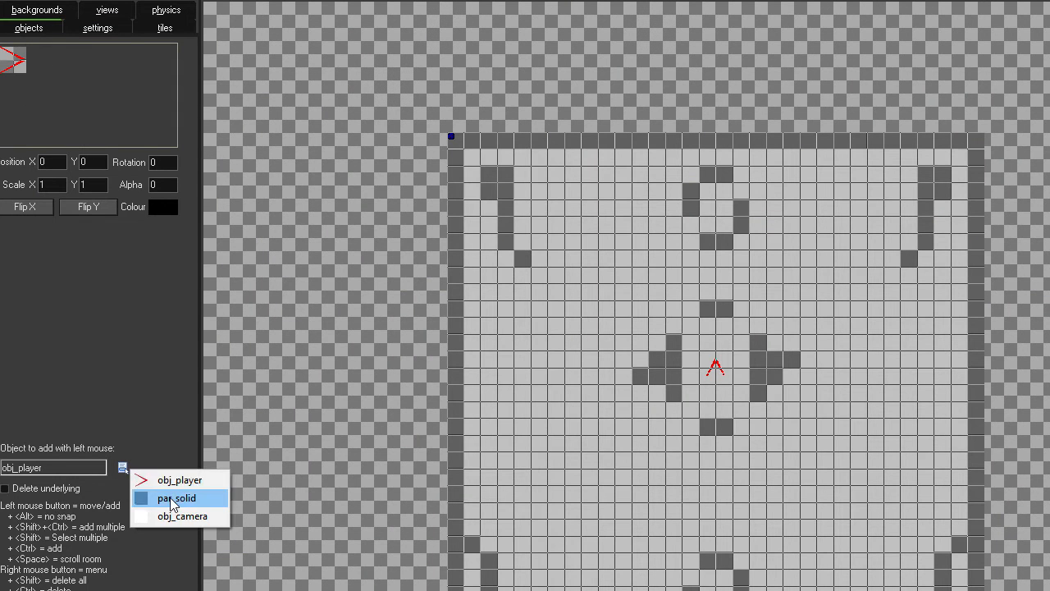
# - Give the top-left par_solid instance creation code z = -32; and save it
pyautogui.click(178, 499)
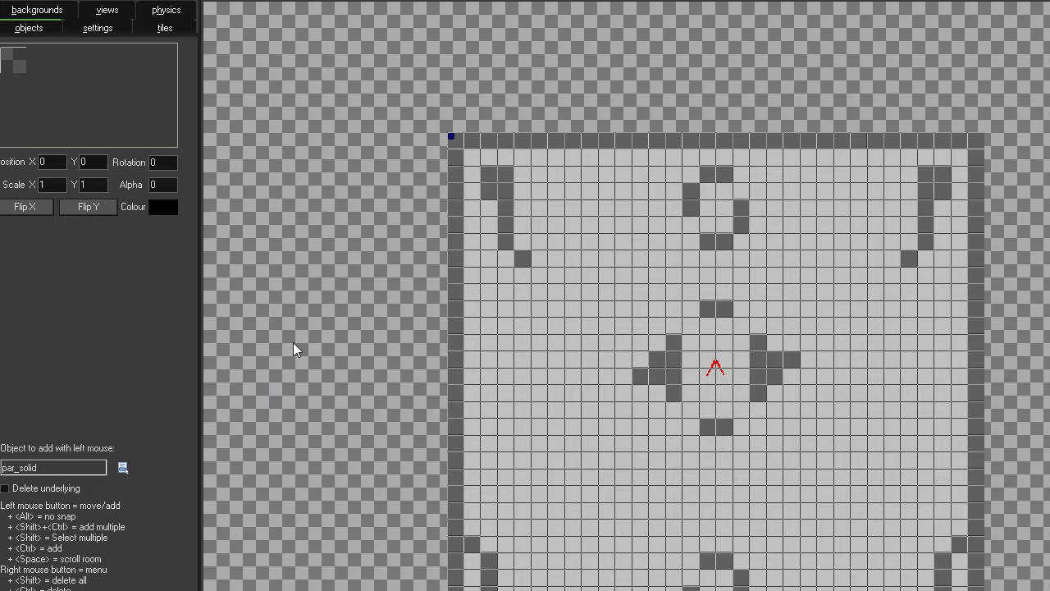
pyautogui.moveTo(348, 217)
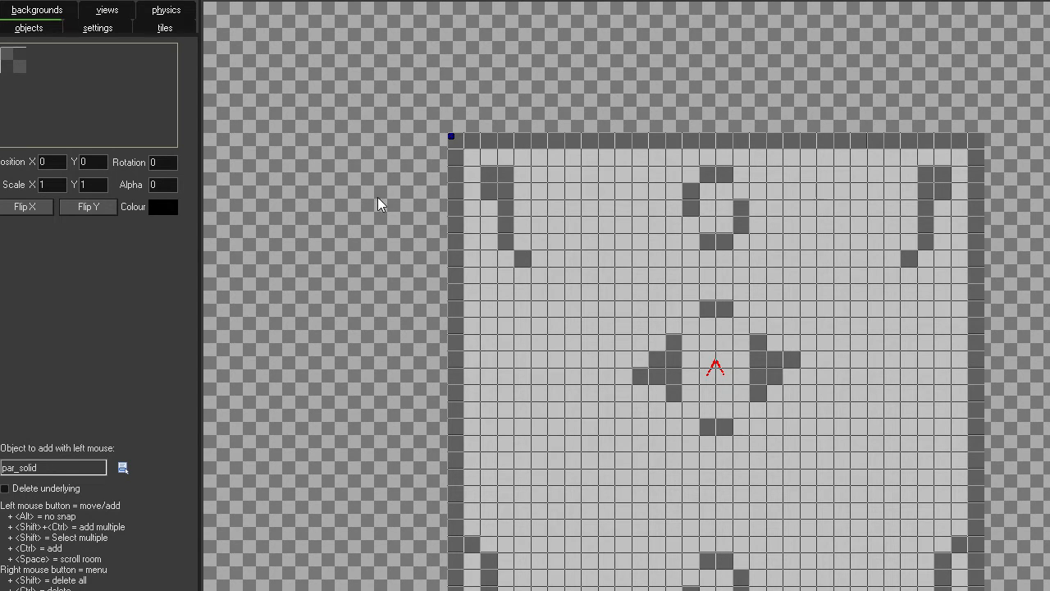
pyautogui.moveTo(387, 191)
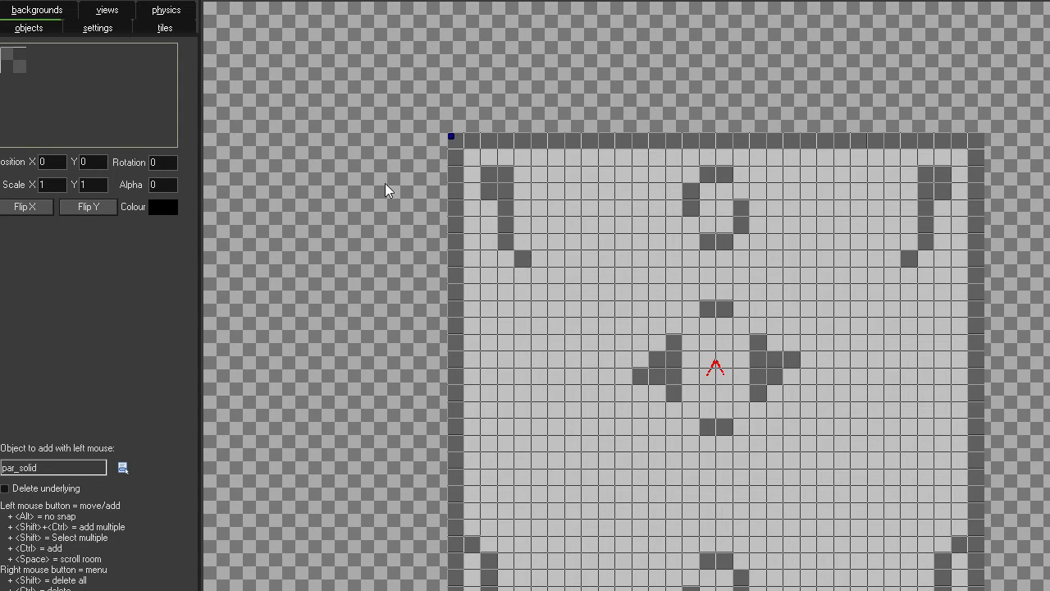
pyautogui.click(473, 156)
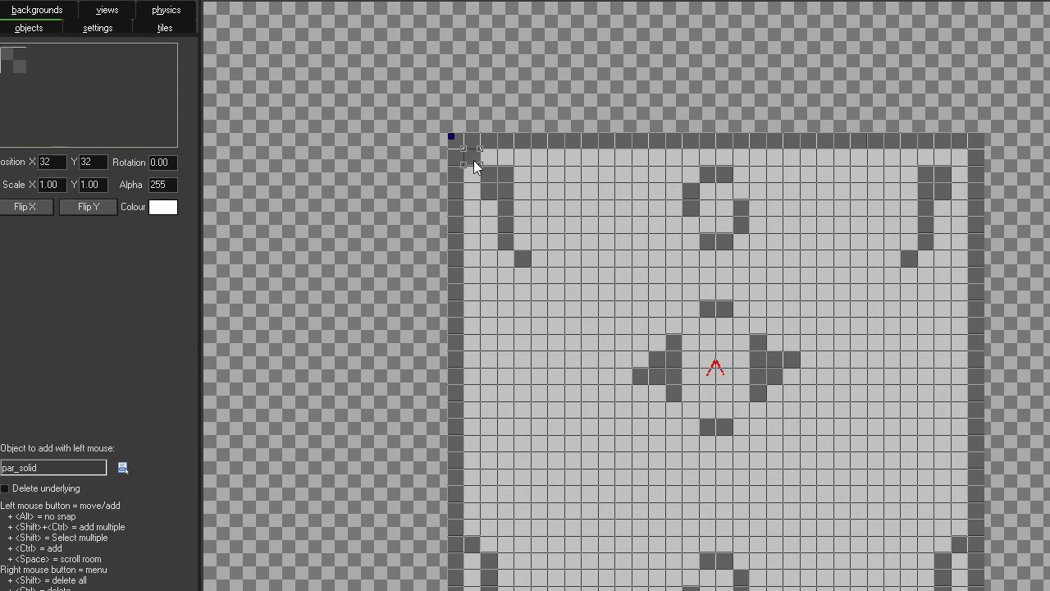
pyautogui.rightClick(472, 166)
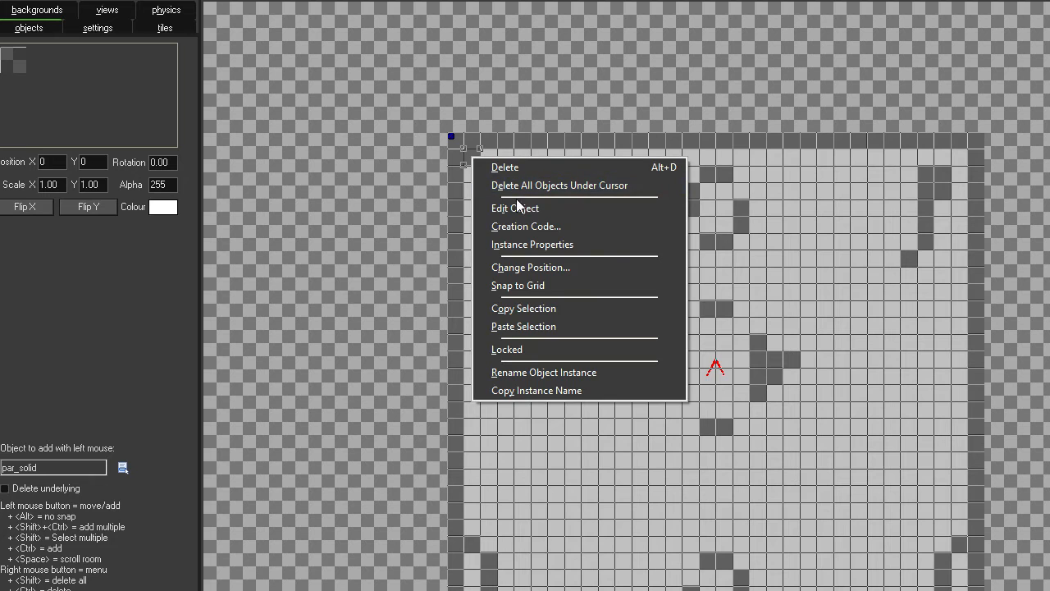
pyautogui.click(526, 226)
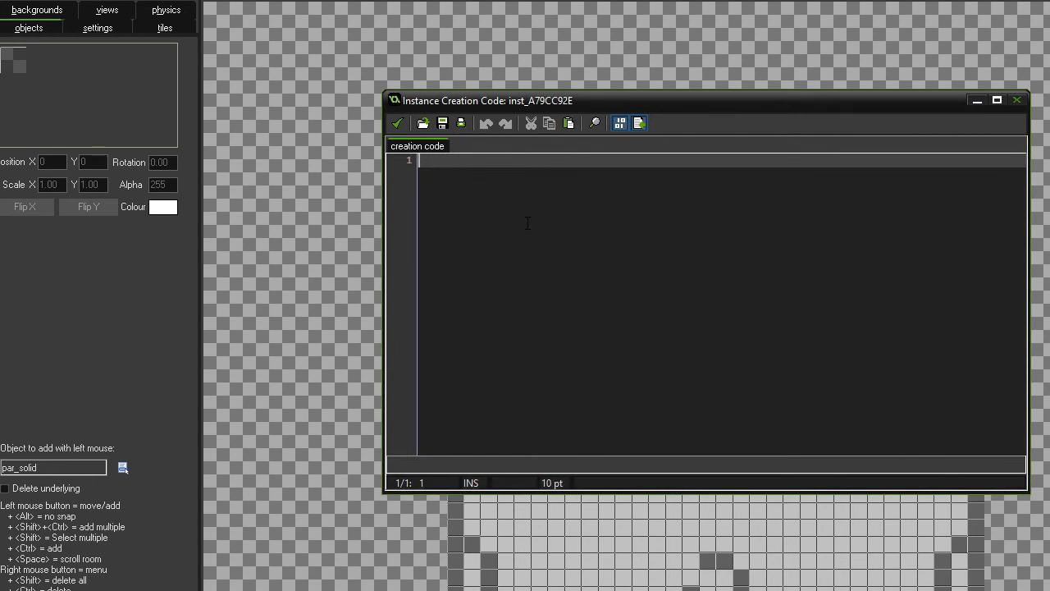
pyautogui.write('z =')
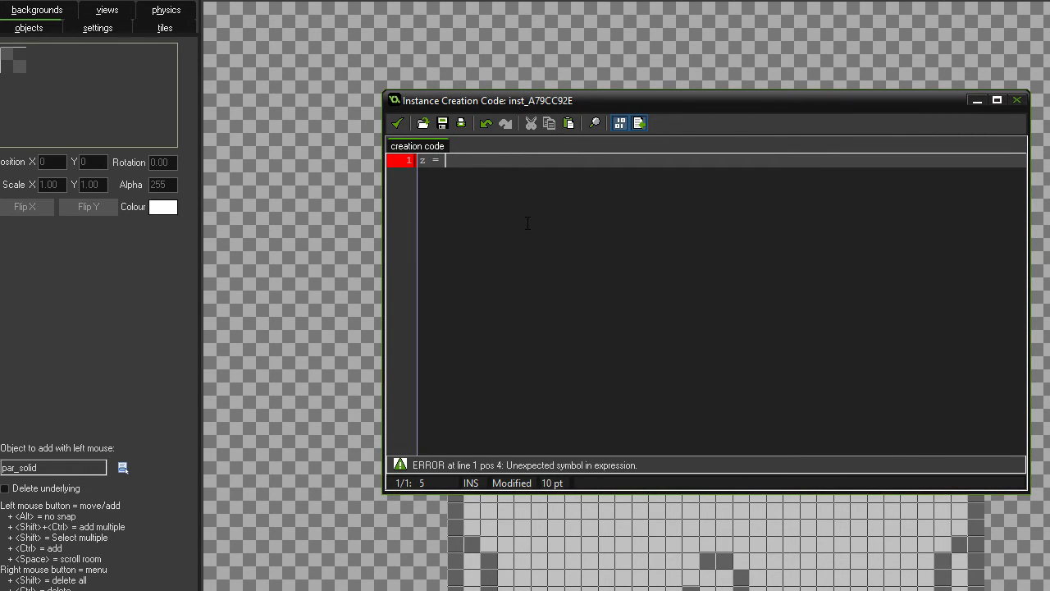
pyautogui.write('-32;')
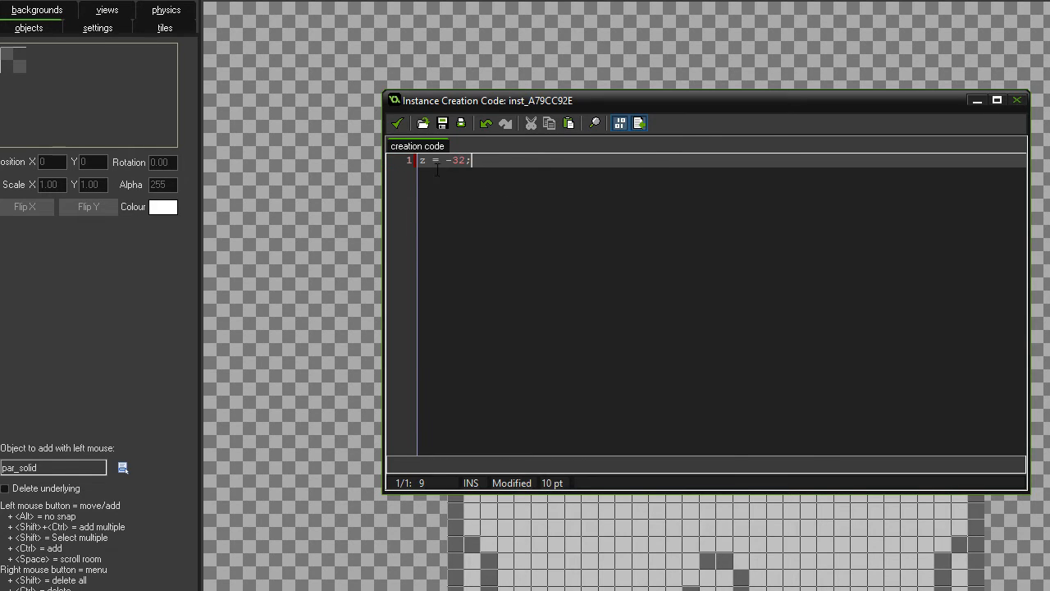
pyautogui.moveTo(484, 100); pyautogui.dragTo(689, 136)
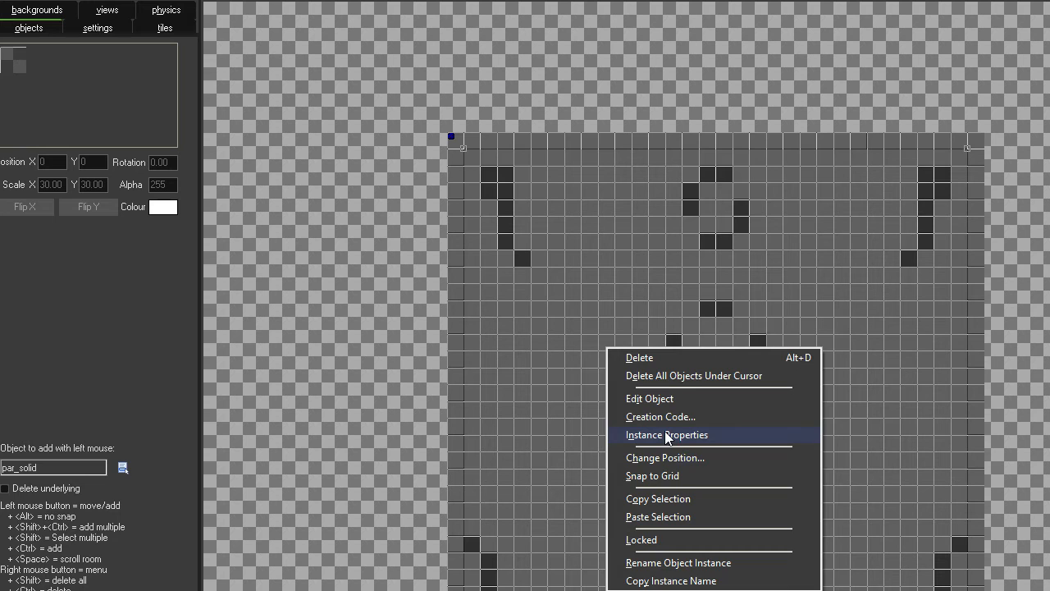
pyautogui.click(660, 416)
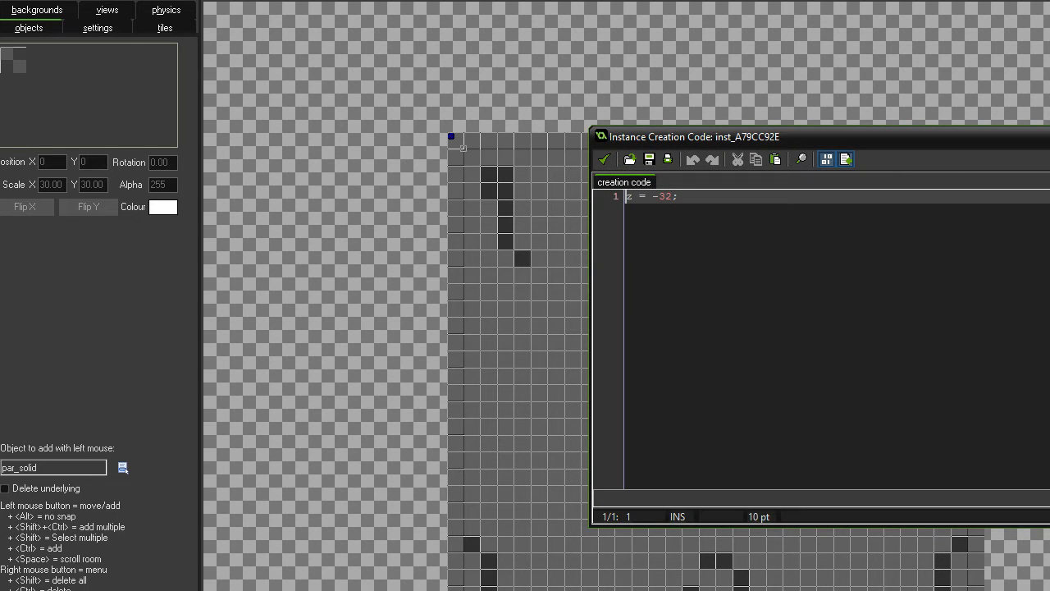
pyautogui.click(604, 158)
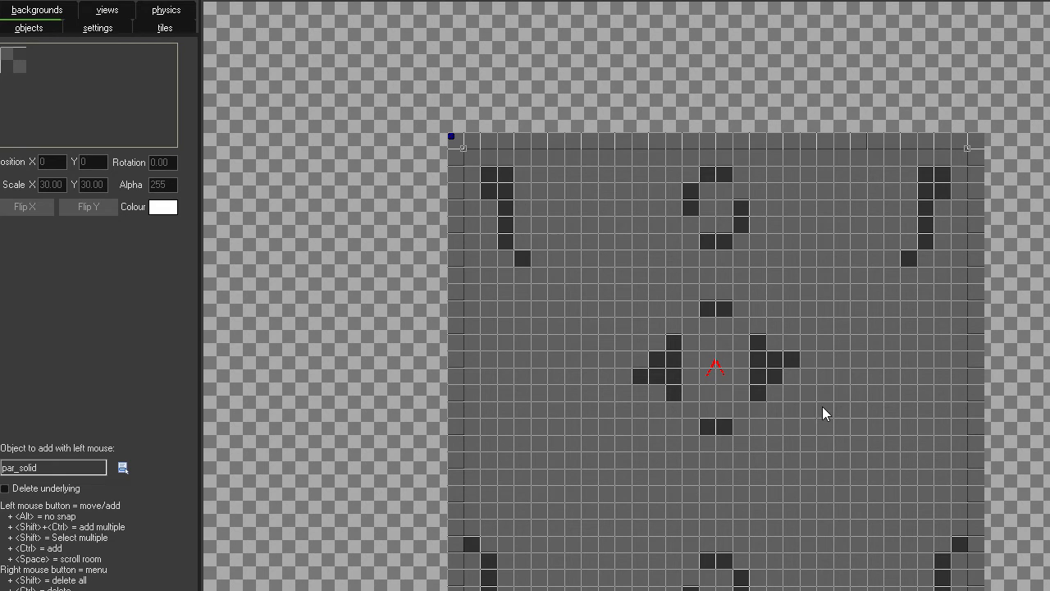
pyautogui.moveTo(615, 374)
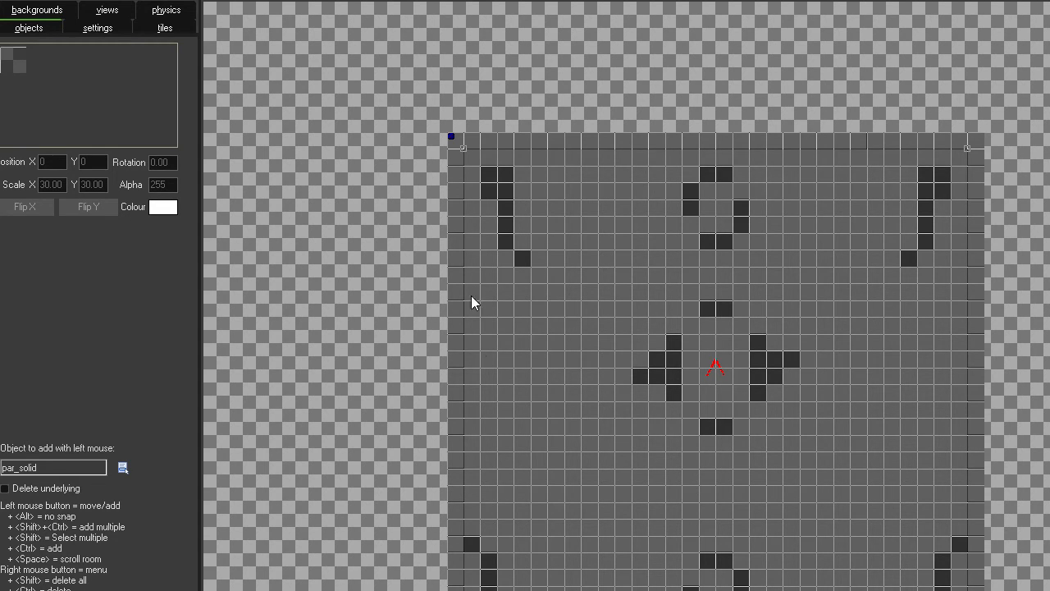
pyautogui.moveTo(664, 365)
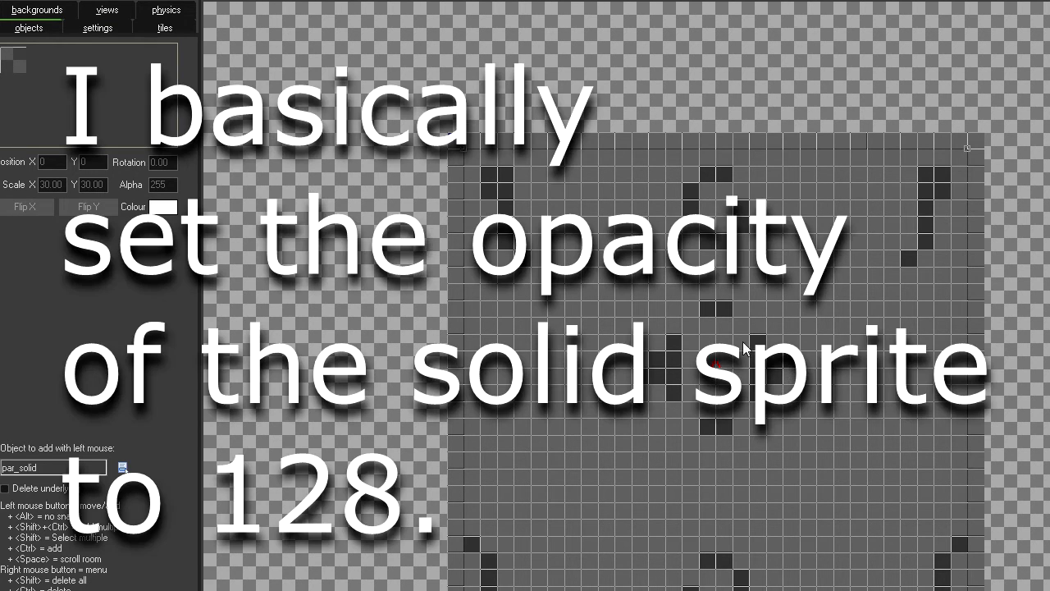
pyautogui.moveTo(6, 16)
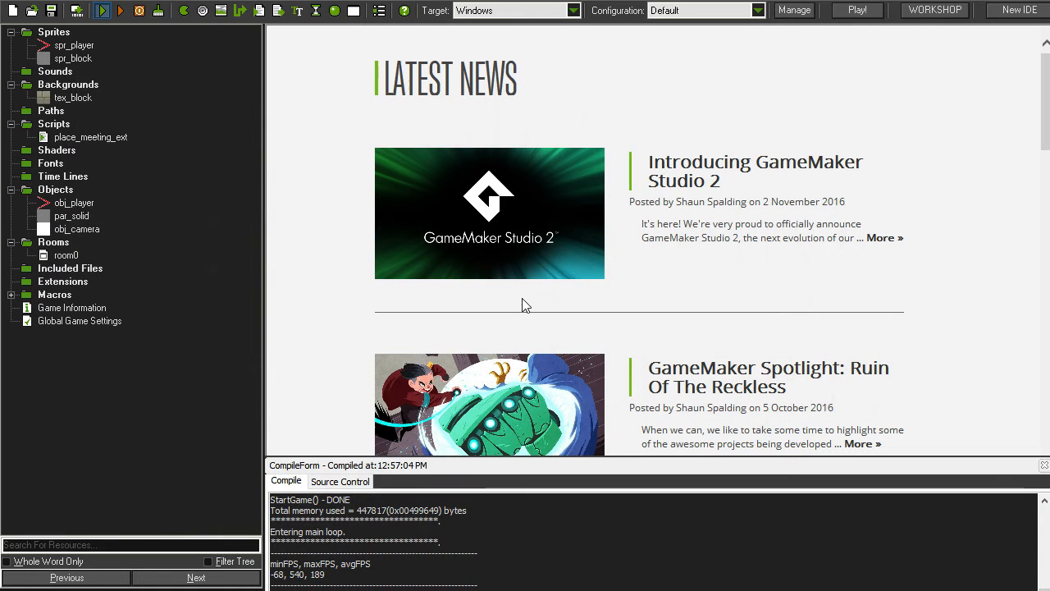
# - Close the room editor and return to the main project view
pyautogui.click(102, 10)
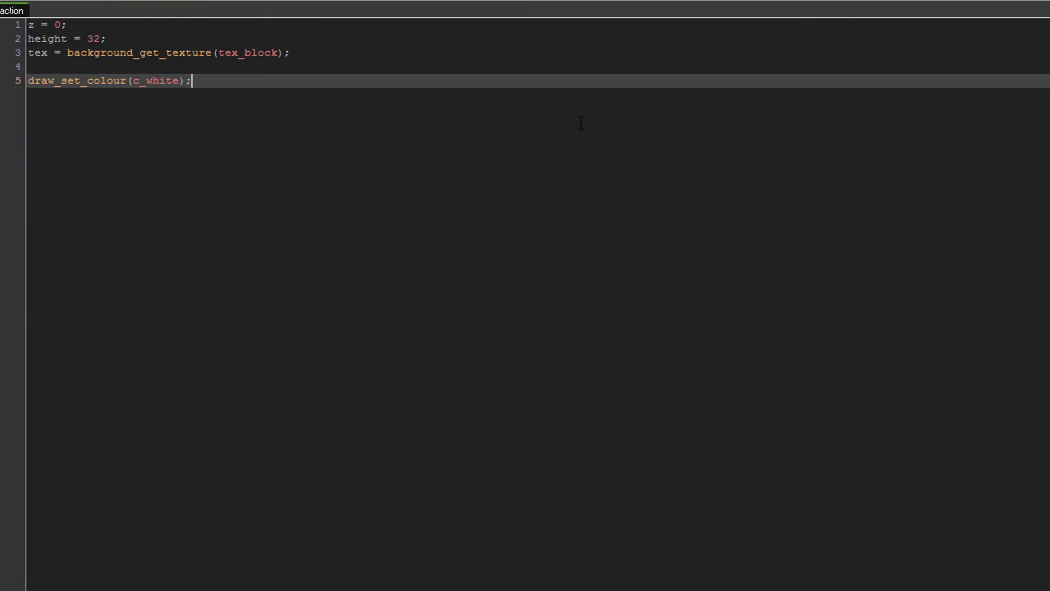
# - Add hrepeat = image_xscale; and vrepeat = image_yscale; to par_solid's Draw code
pyautogui.press('Enter')
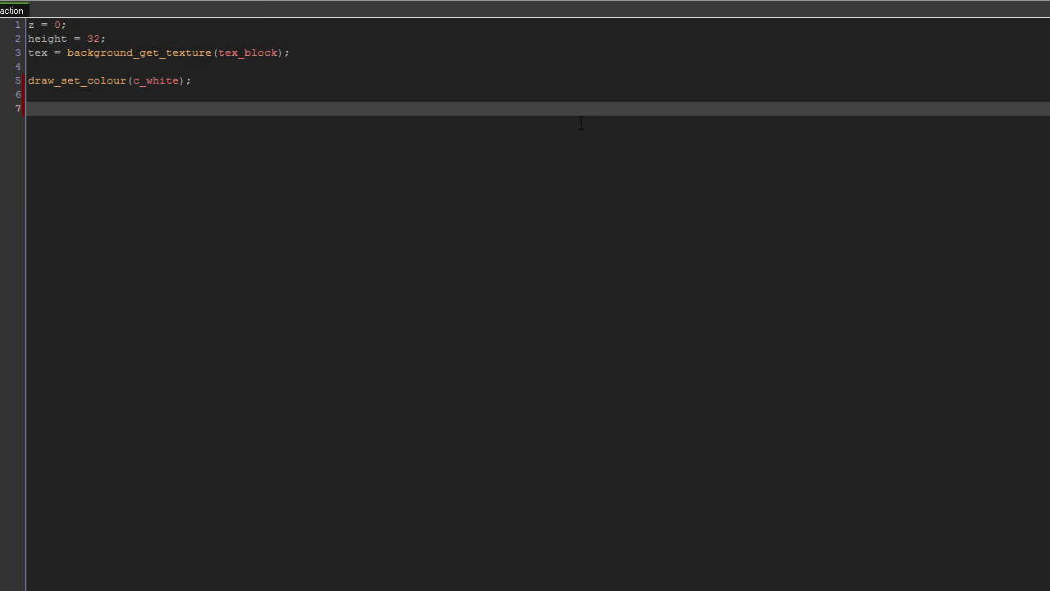
pyautogui.write('hh')
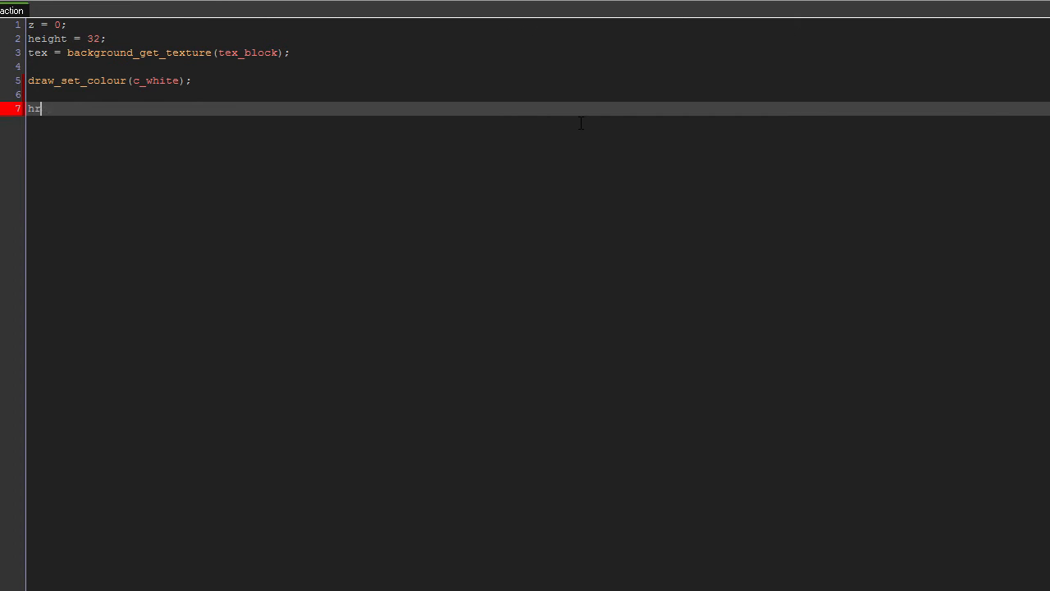
pyautogui.write('repeat =')
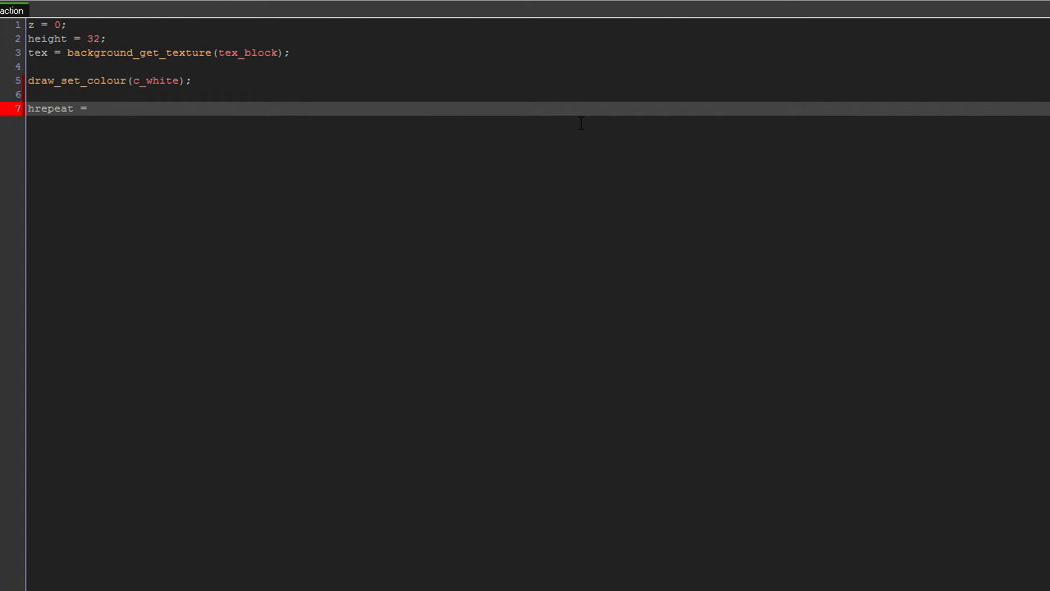
pyautogui.write('image_xscale')
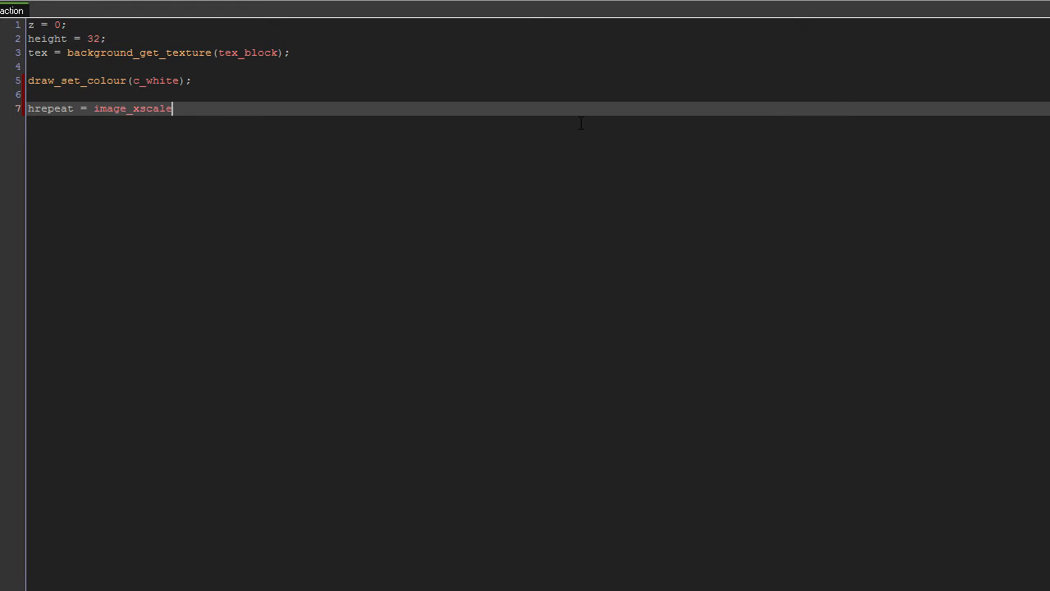
pyautogui.write(';')
pyautogui.write('vrepeat = image_yscale;')
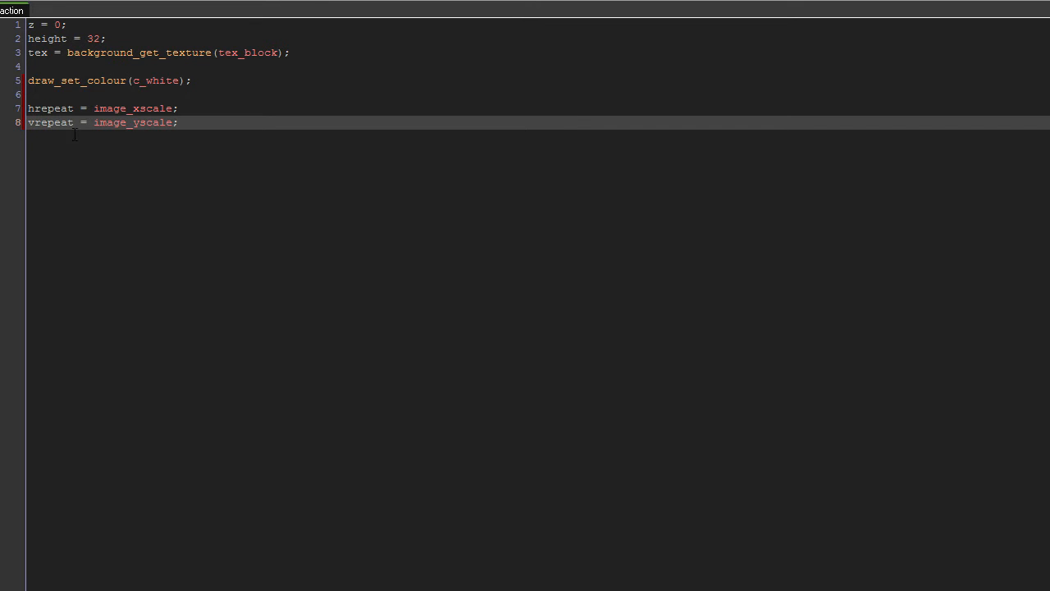
pyautogui.moveTo(115, 11)
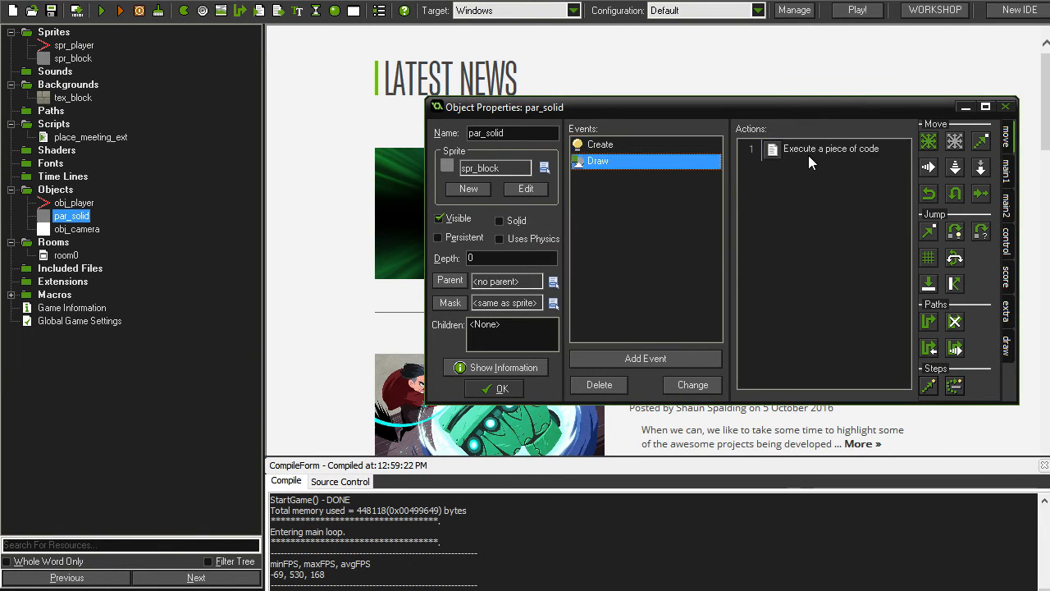
pyautogui.doubleClick(830, 147)
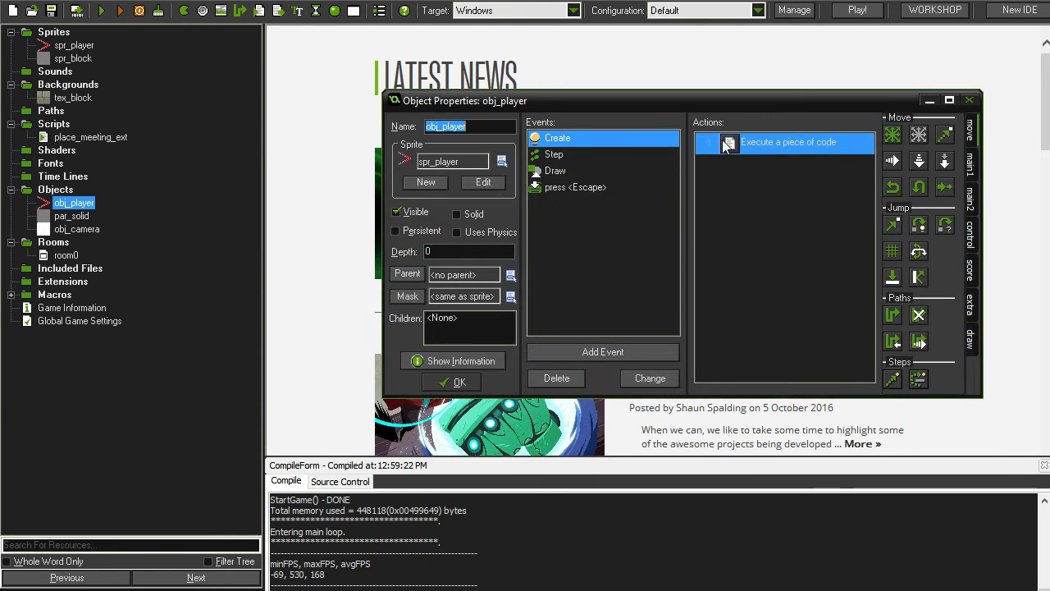
# - Add jump_height = 8;, z_vel = 0; and grav = 0.5; to obj_player's Create code and save it
pyautogui.doubleClick(788, 141)
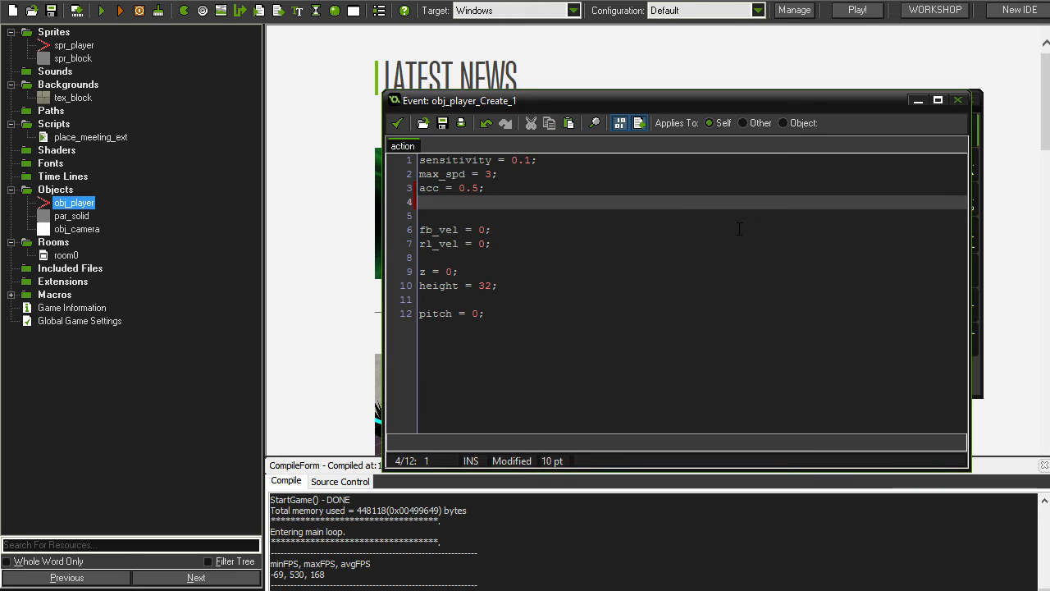
pyautogui.write('jump_heigh')
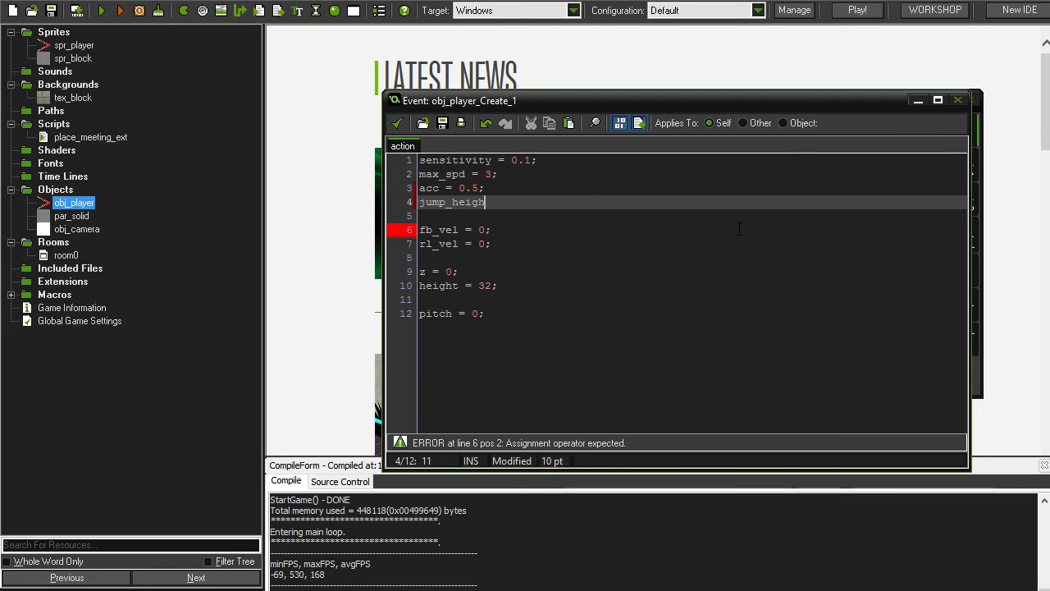
pyautogui.write('= 8;')
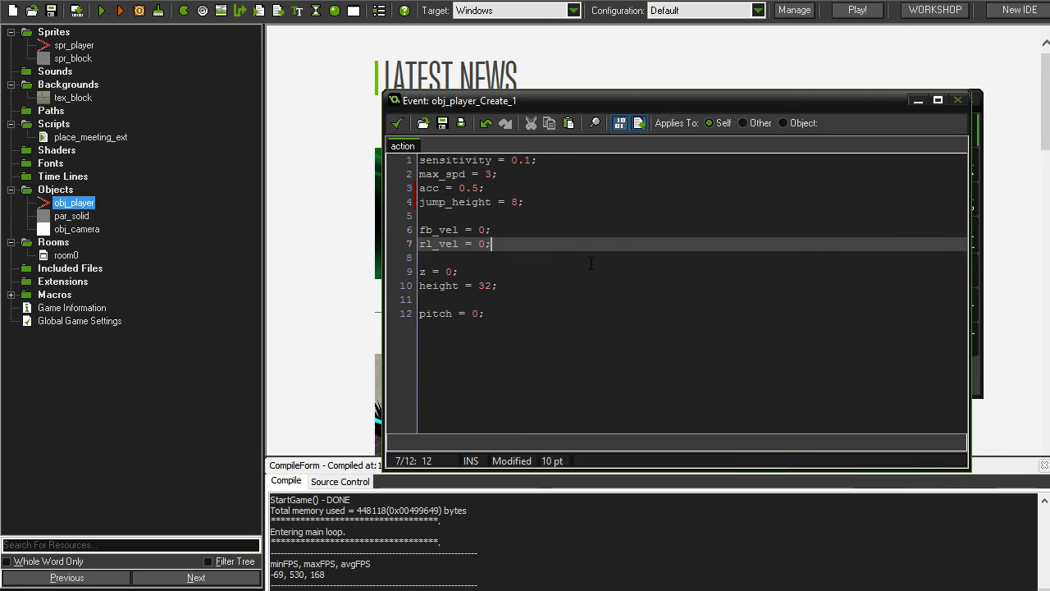
pyautogui.press('Return')
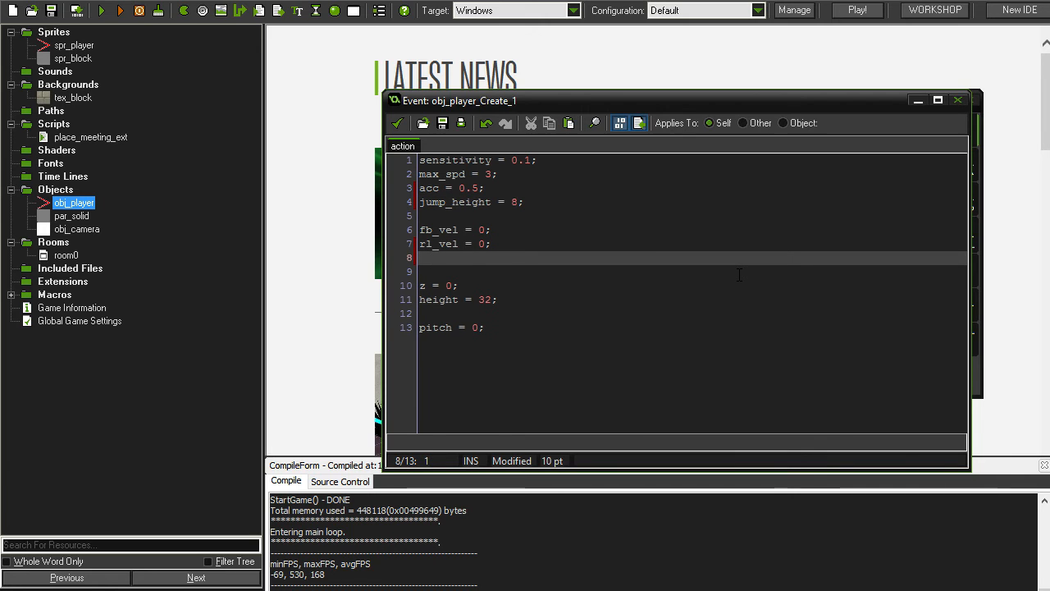
pyautogui.write('z_vel =')
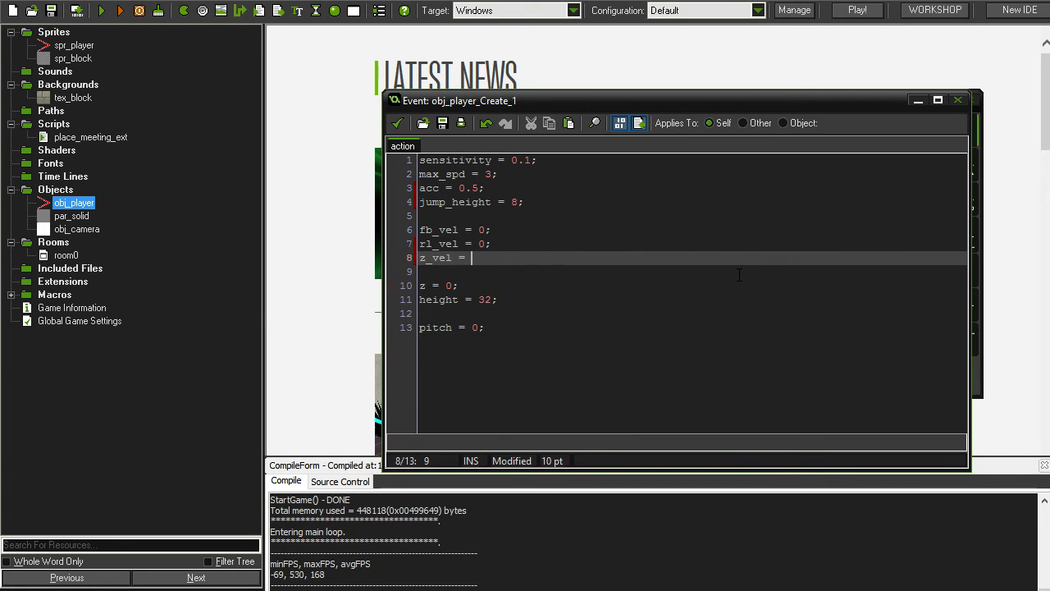
pyautogui.write('0;')
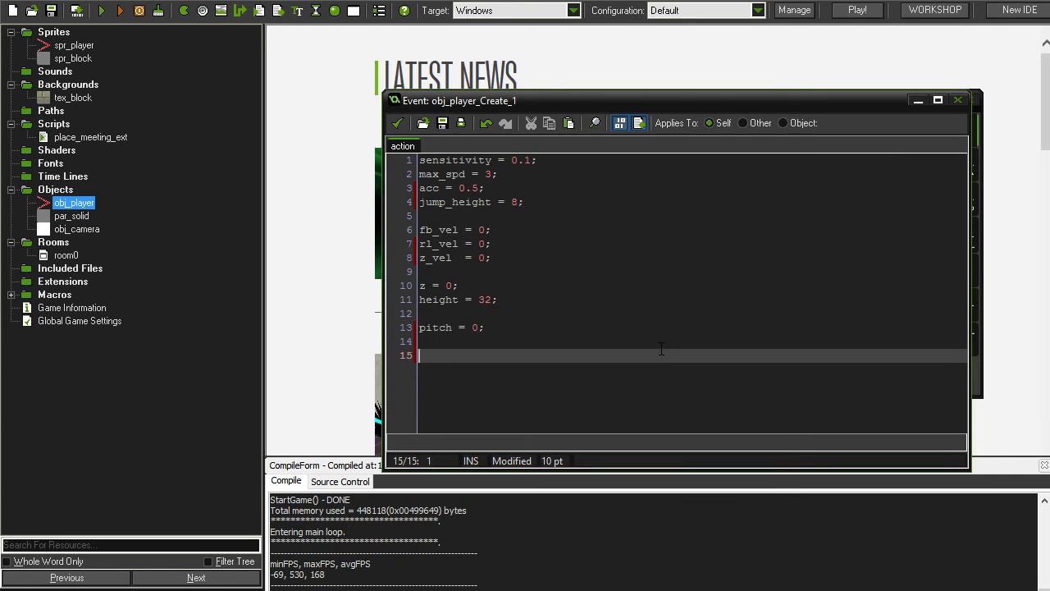
pyautogui.write('grav')
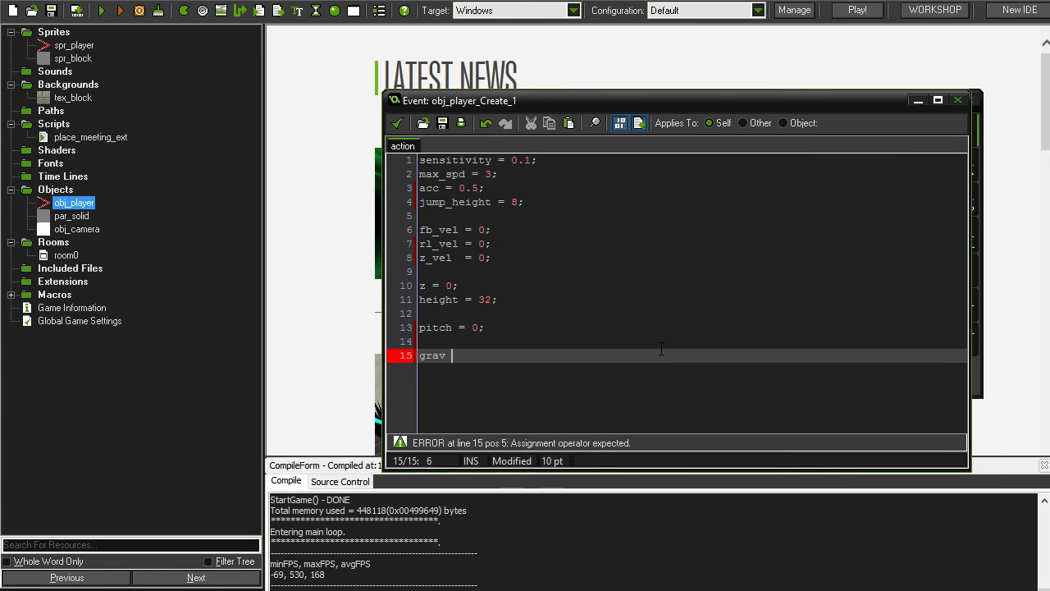
pyautogui.write('= 0.5;')
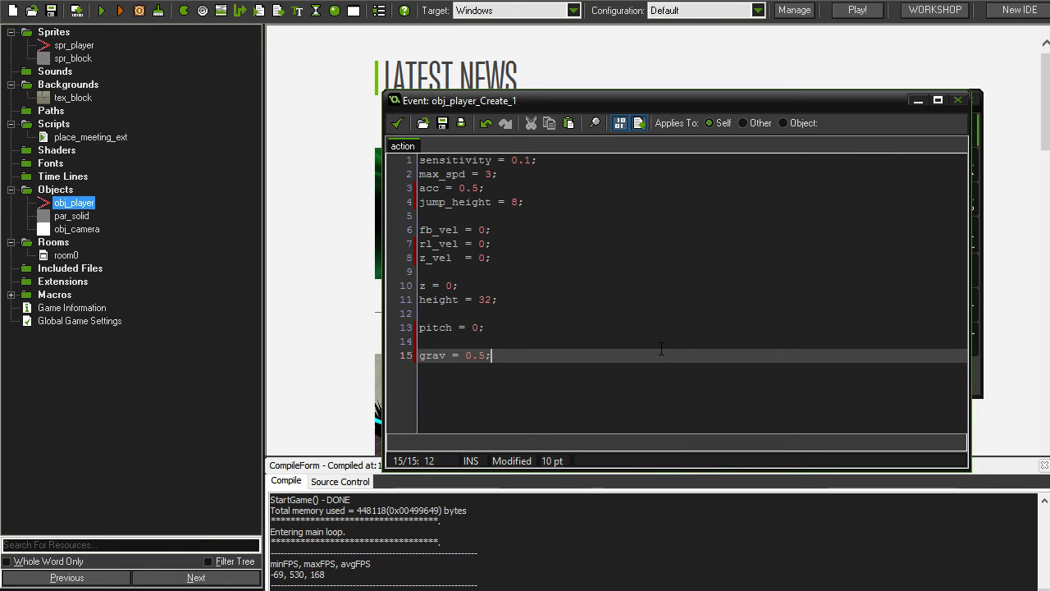
pyautogui.click(939, 100)
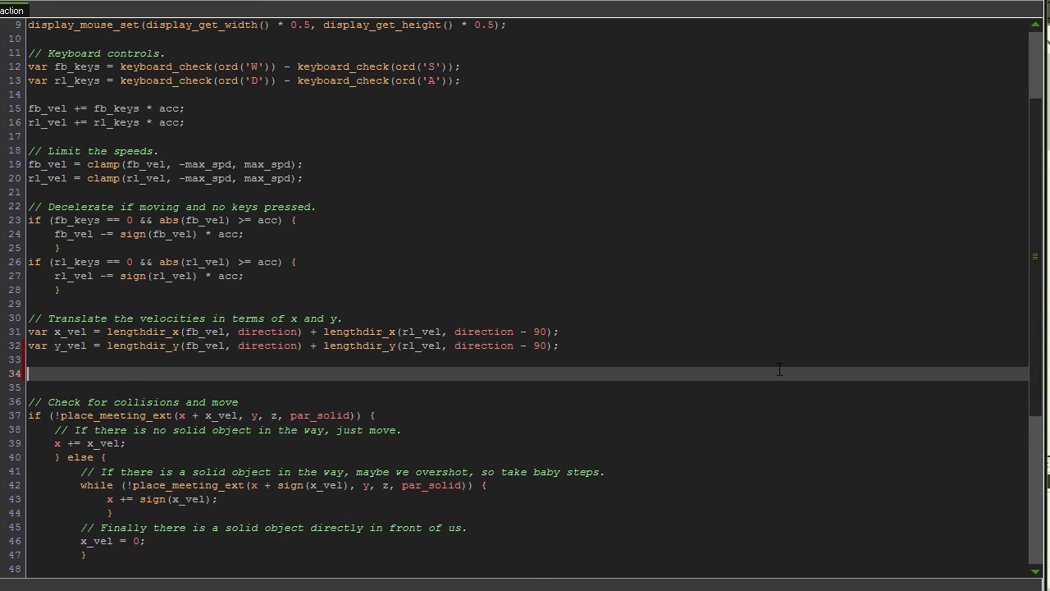
# - Add a gravity comment and if (!place_meeting_ext(x, y, z, par_solid)) { z_vel -= grav; } to the Step code
pyautogui.write('//')
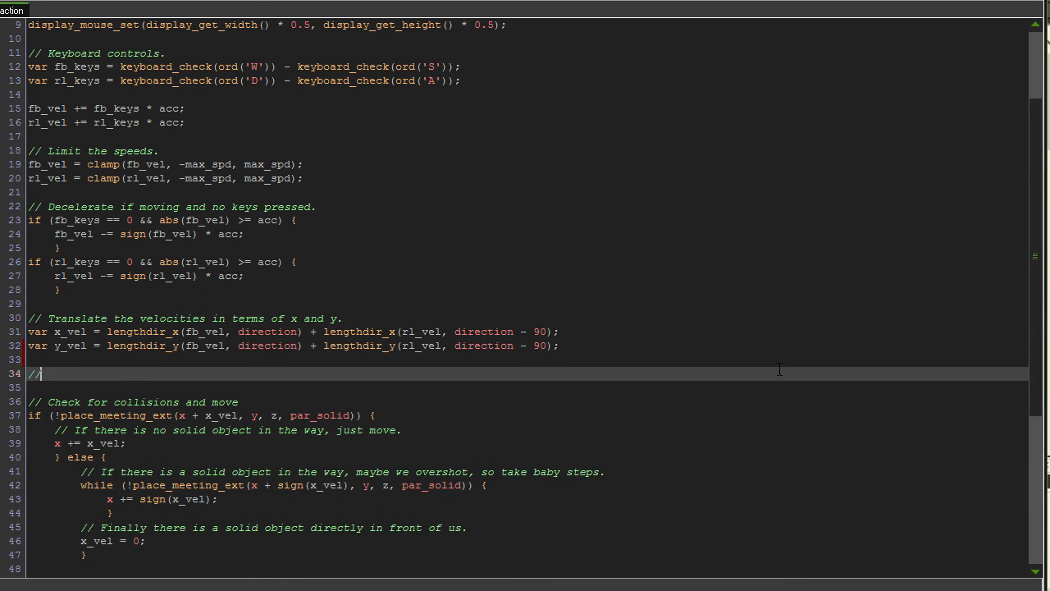
pyautogui.write('Set z_vel to be affec')
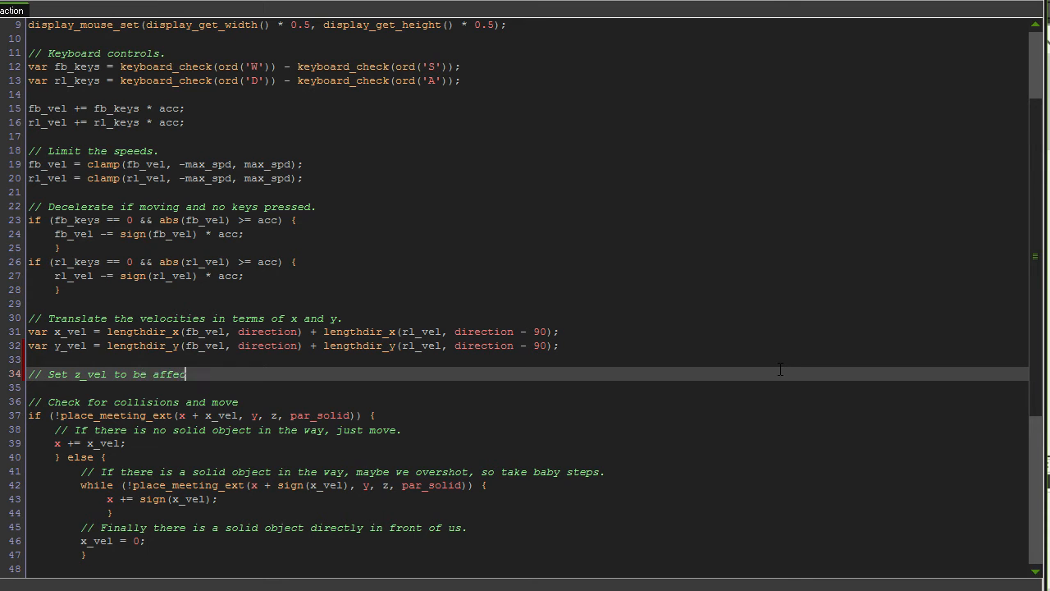
pyautogui.write('ted by gravity.')
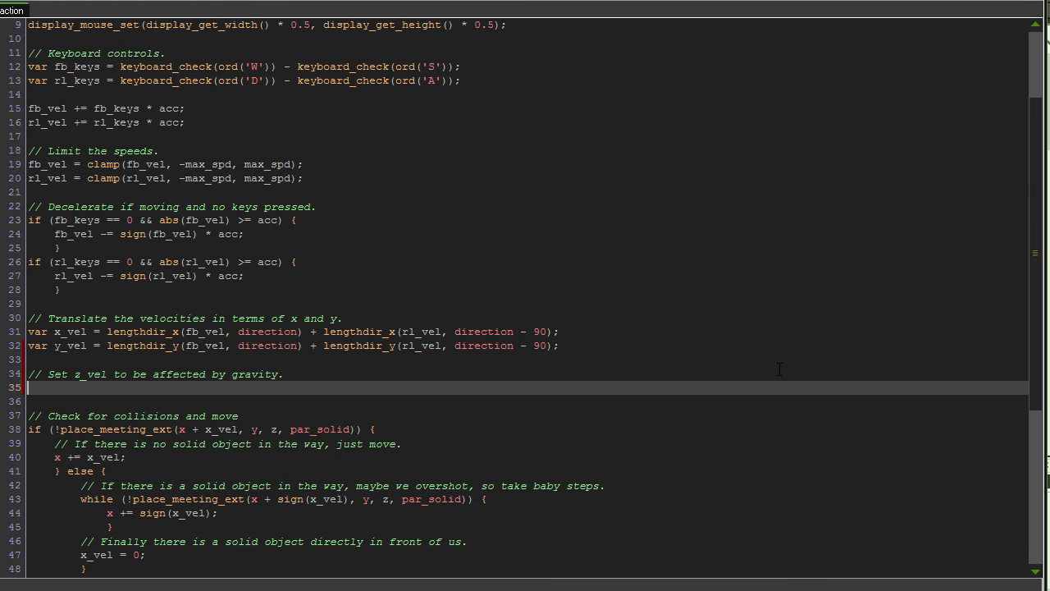
pyautogui.write('if (!')
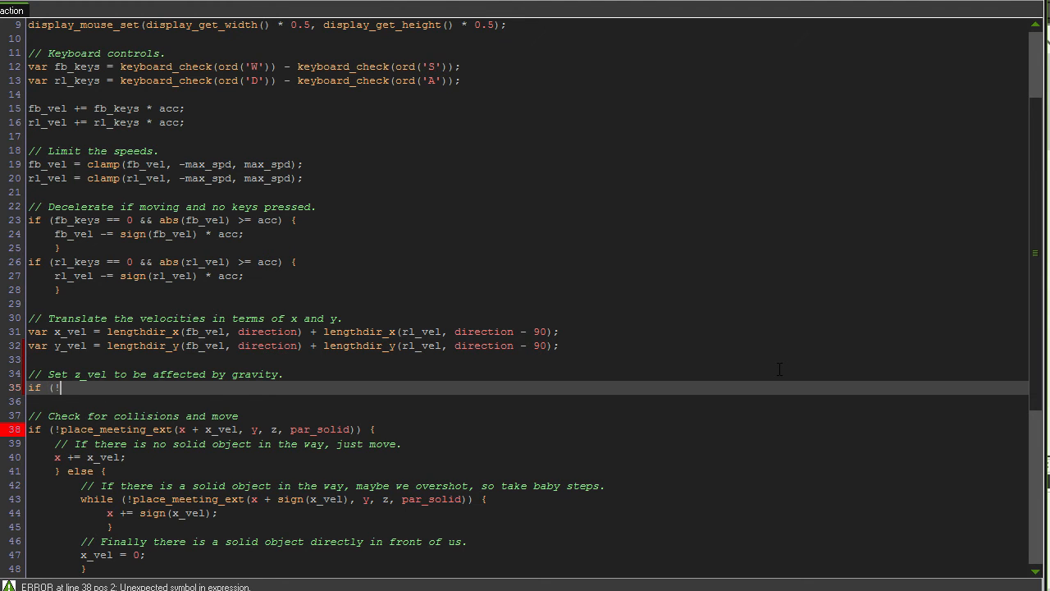
pyautogui.write('place_meeting_')
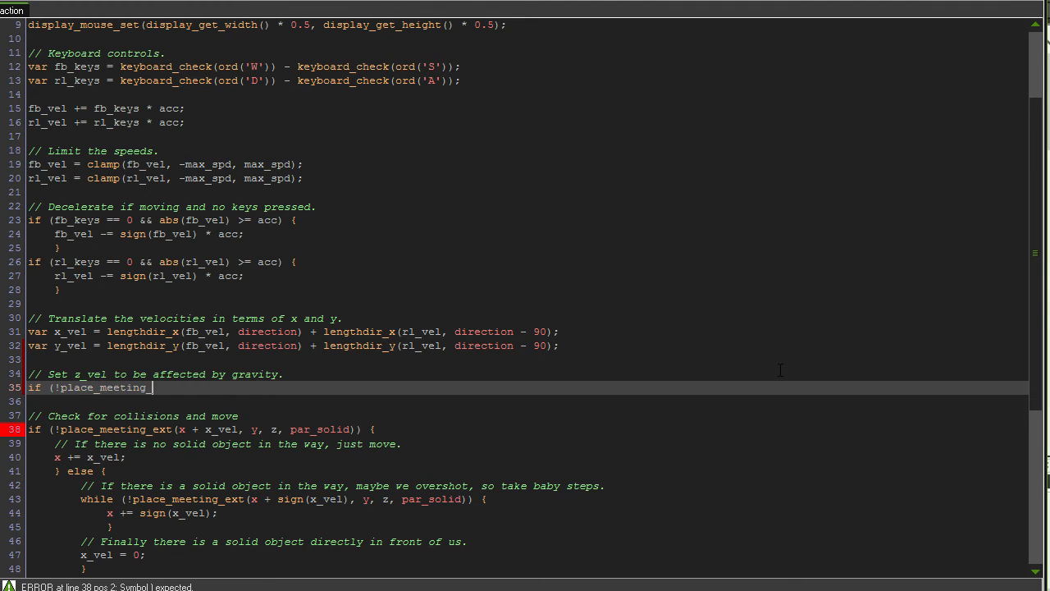
pyautogui.write('ext(x, y, z, par_solid)) {')
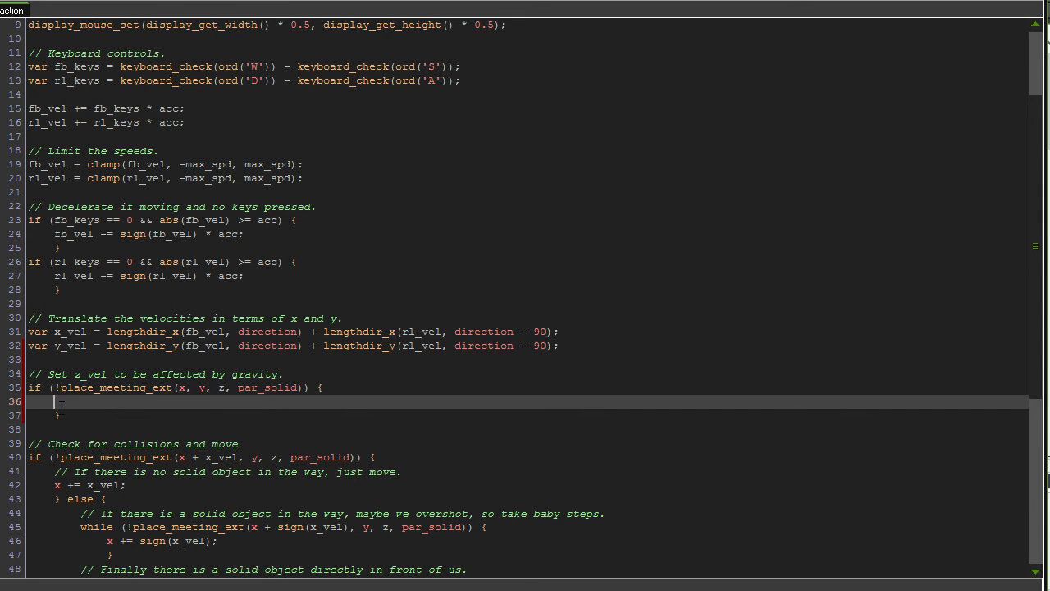
pyautogui.moveTo(457, 440)
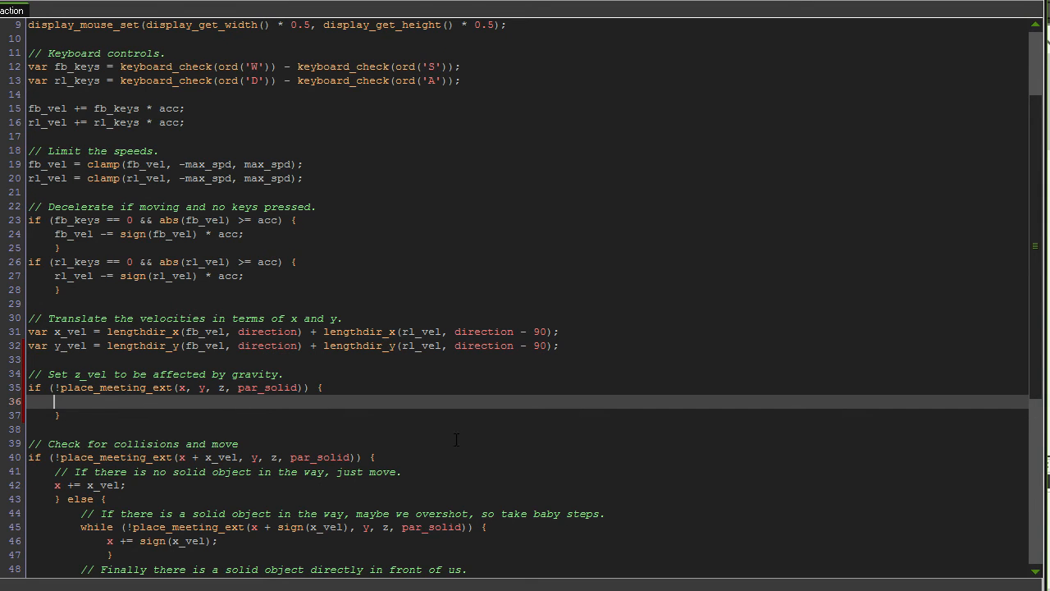
pyautogui.write('z_vel')
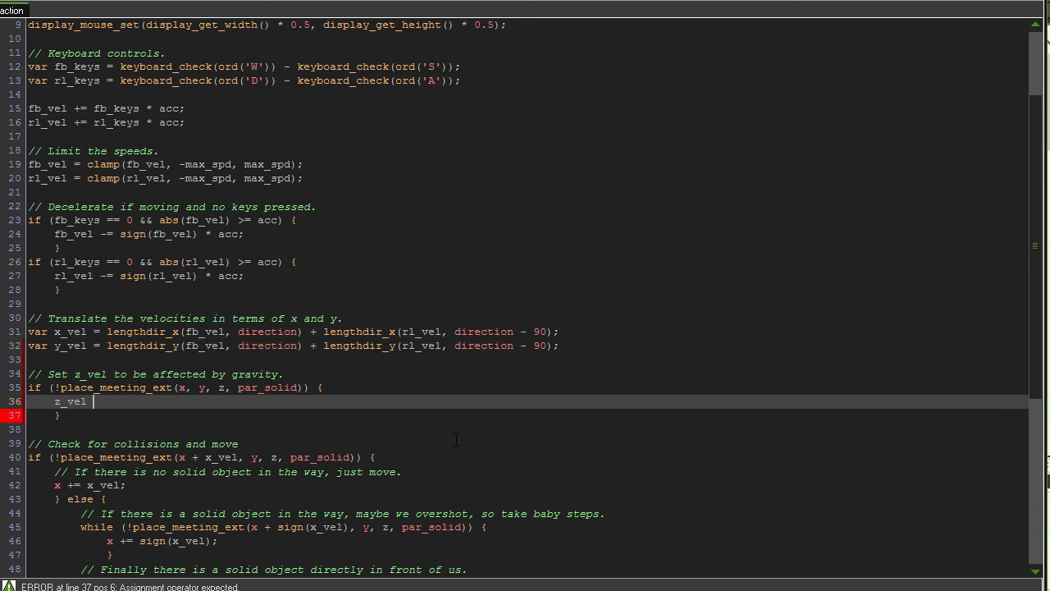
pyautogui.write('-= grav;')
pyautogui.write('//')
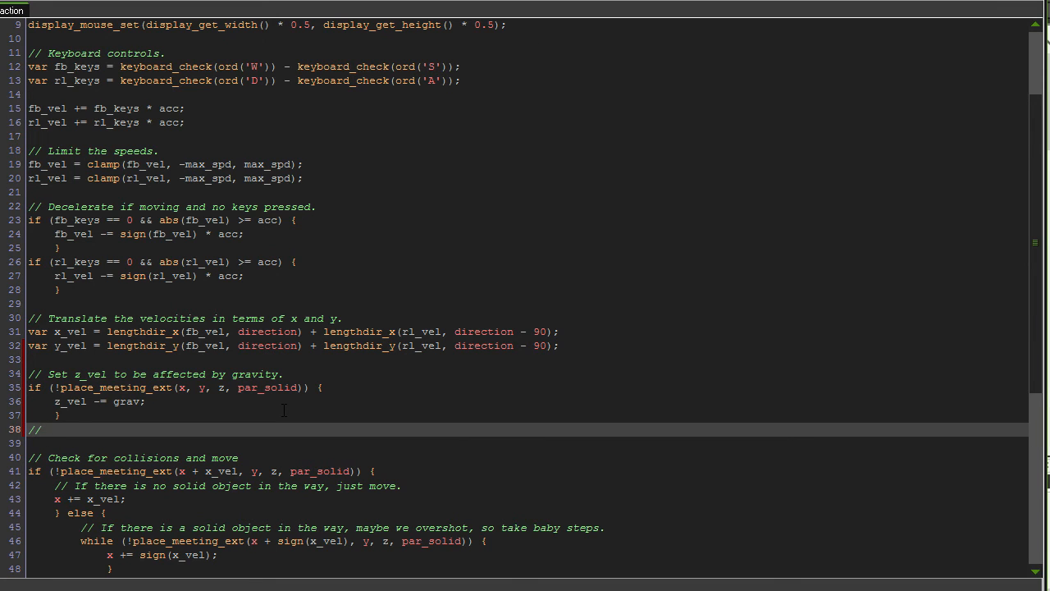
# - Write '// Press SPACE to jump.' and the condition place_meeting_ext(x, y, z, par_solid) && keyboard_check_pressed(vk_space)
pyautogui.write('Press SPACE to jump.')
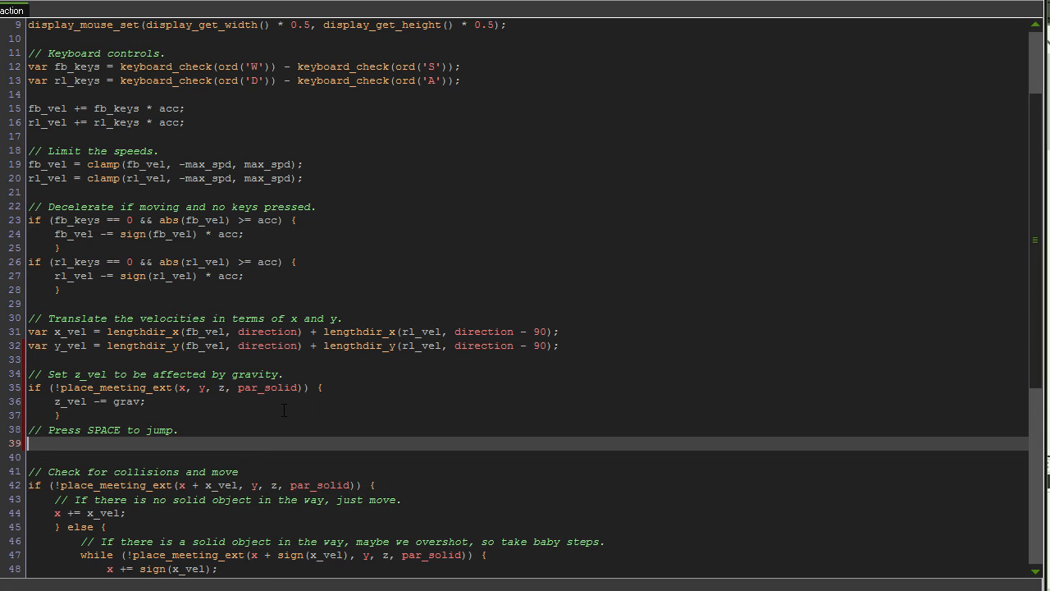
pyautogui.write('if')
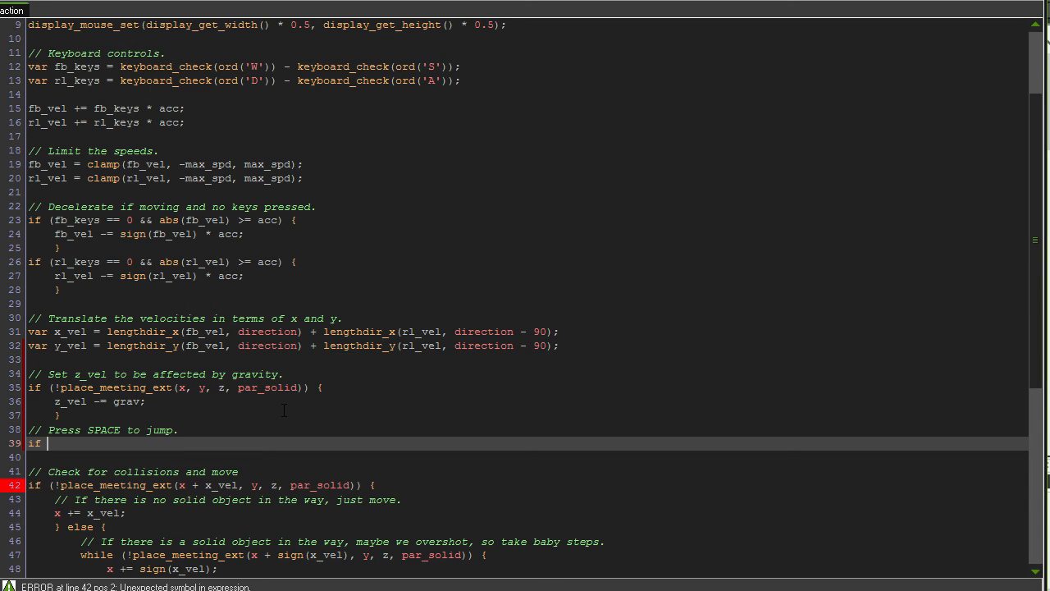
pyautogui.write('(place')
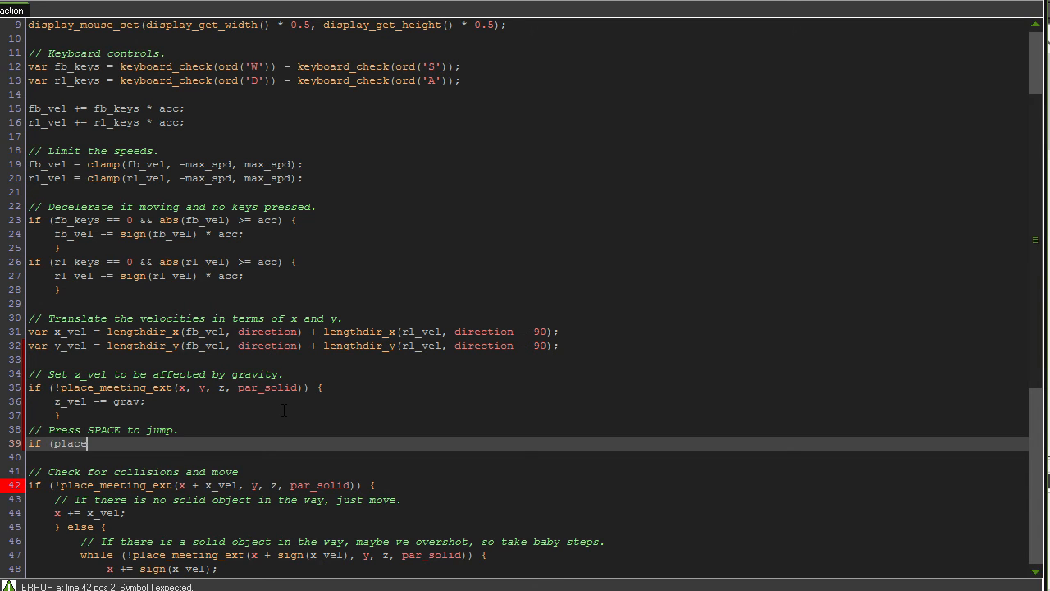
pyautogui.write('_meeting_ext')
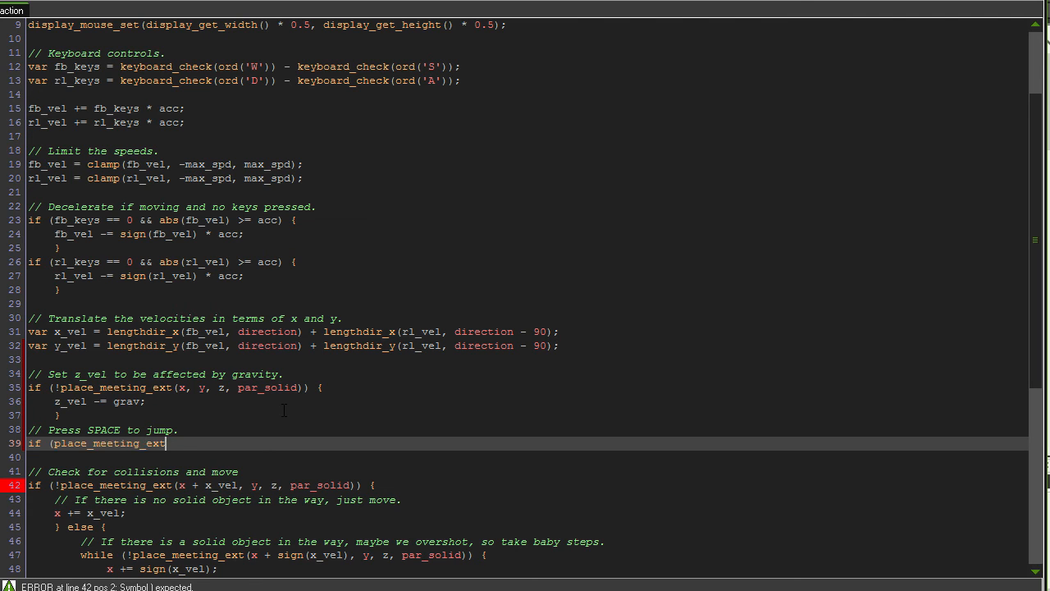
pyautogui.write('(x, y, z, par_solid)) {')
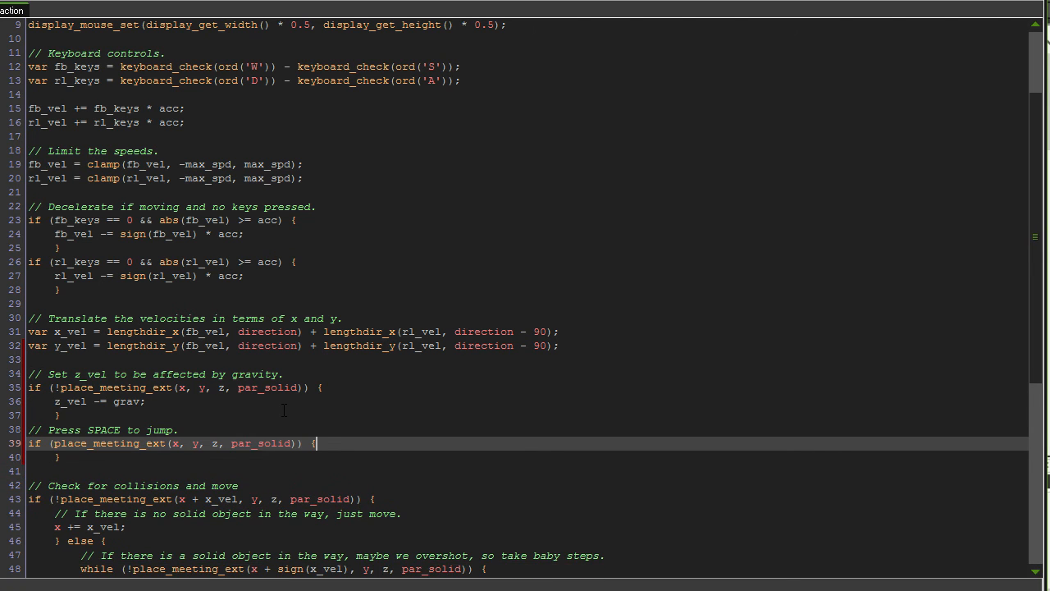
pyautogui.write('&&')
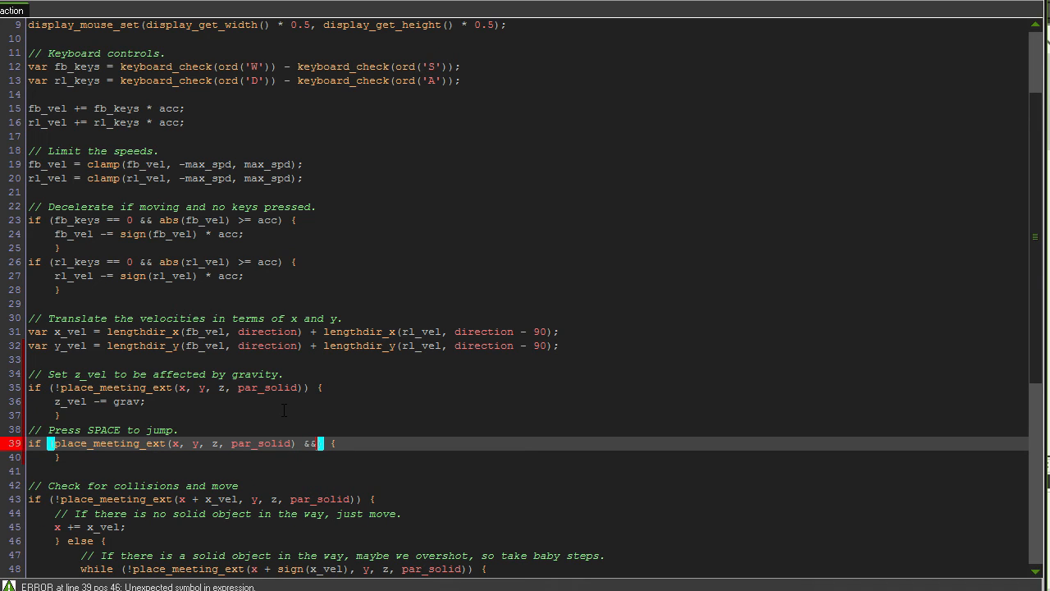
pyautogui.write('keyboard')
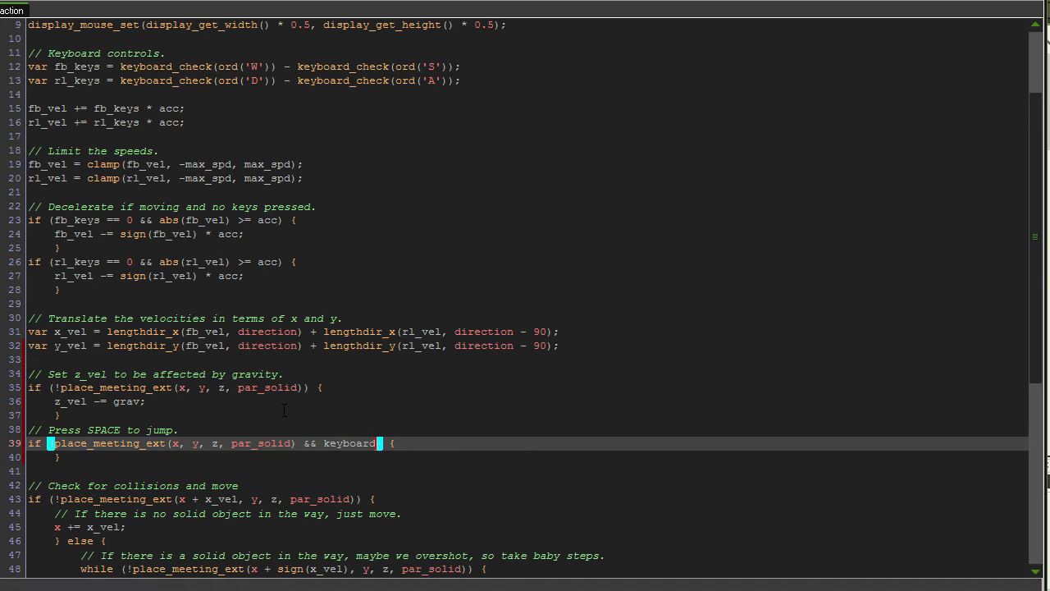
pyautogui.write('_check_pressed')
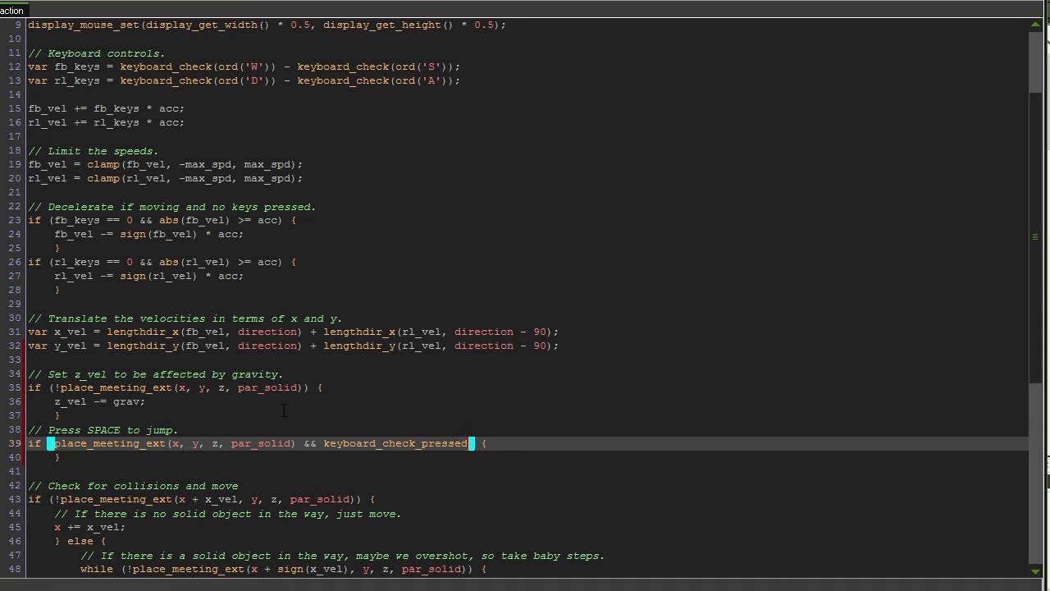
pyautogui.write('vk_space)')
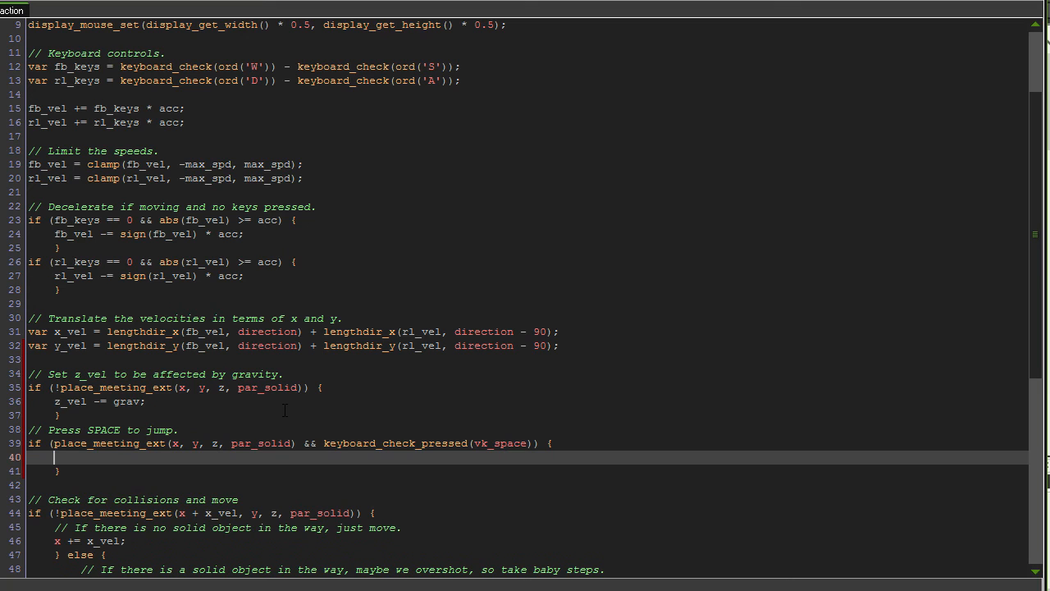
# - Inside the jump condition, add z_vel += jump_height;
pyautogui.write('z_vel')
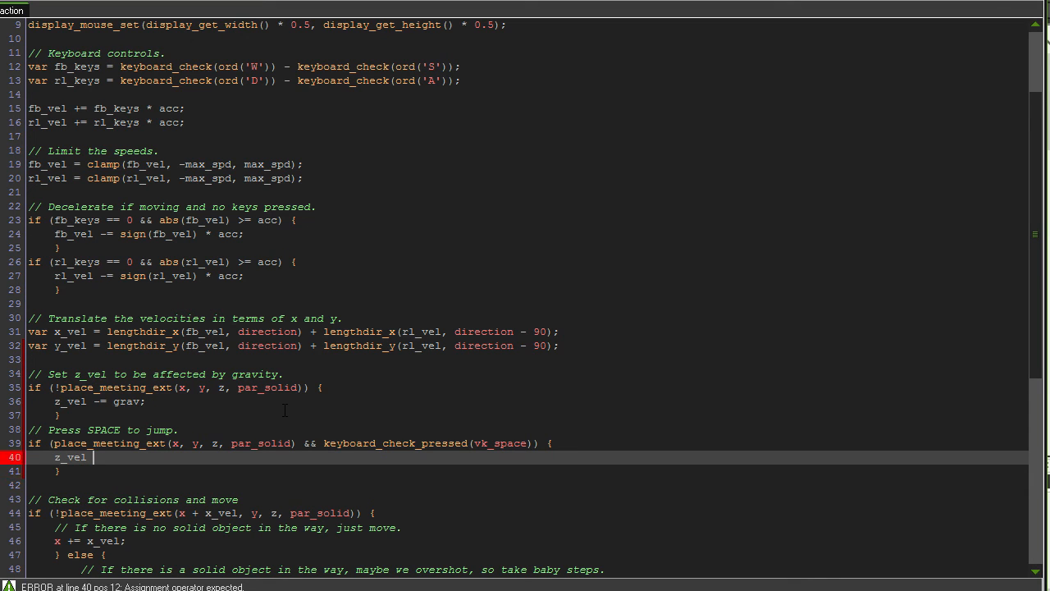
pyautogui.write('+=')
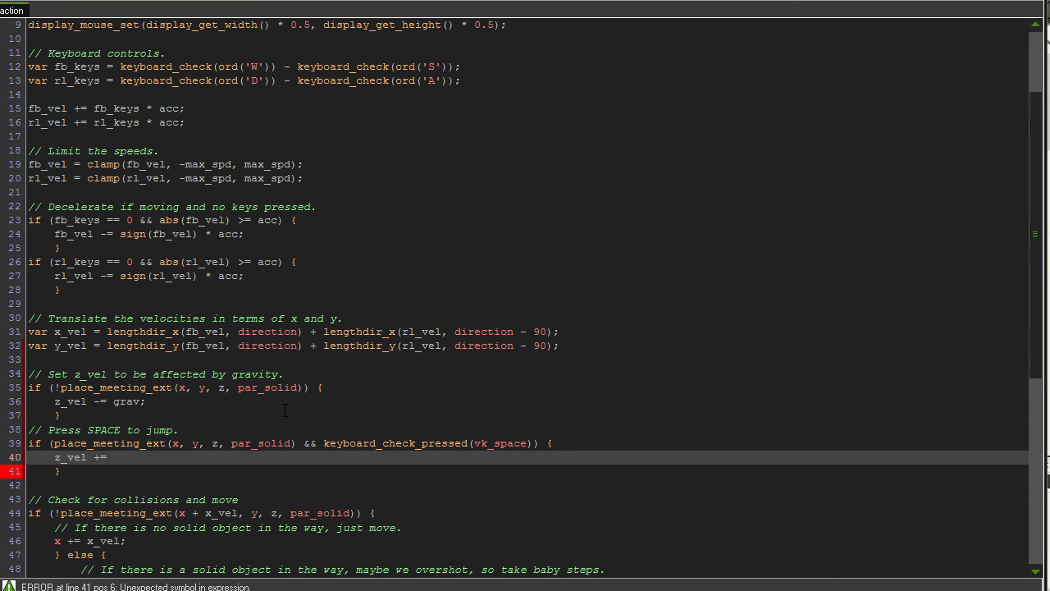
pyautogui.write('jum')
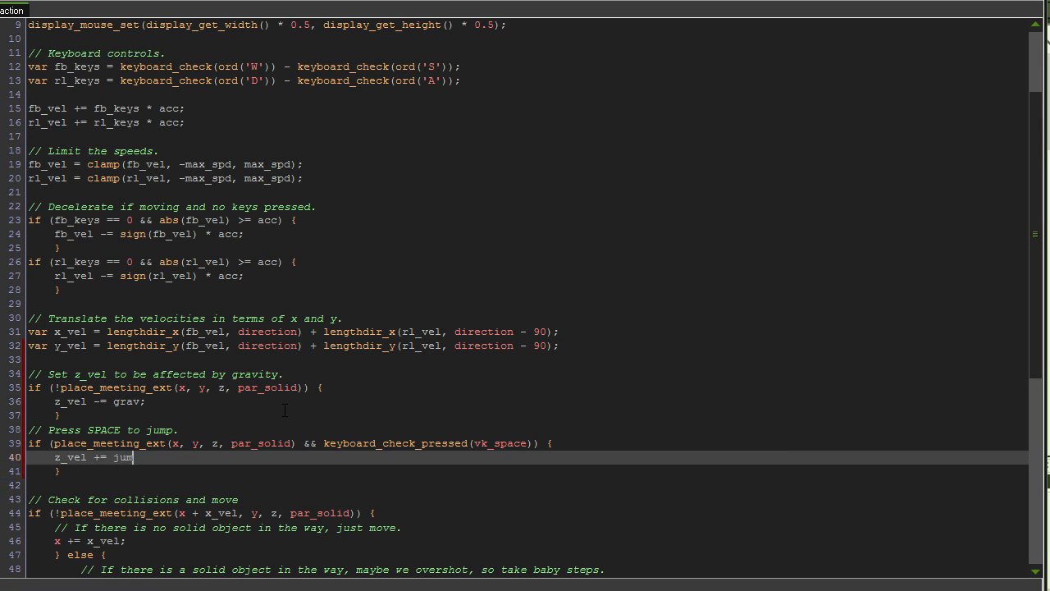
pyautogui.write('p_height;')
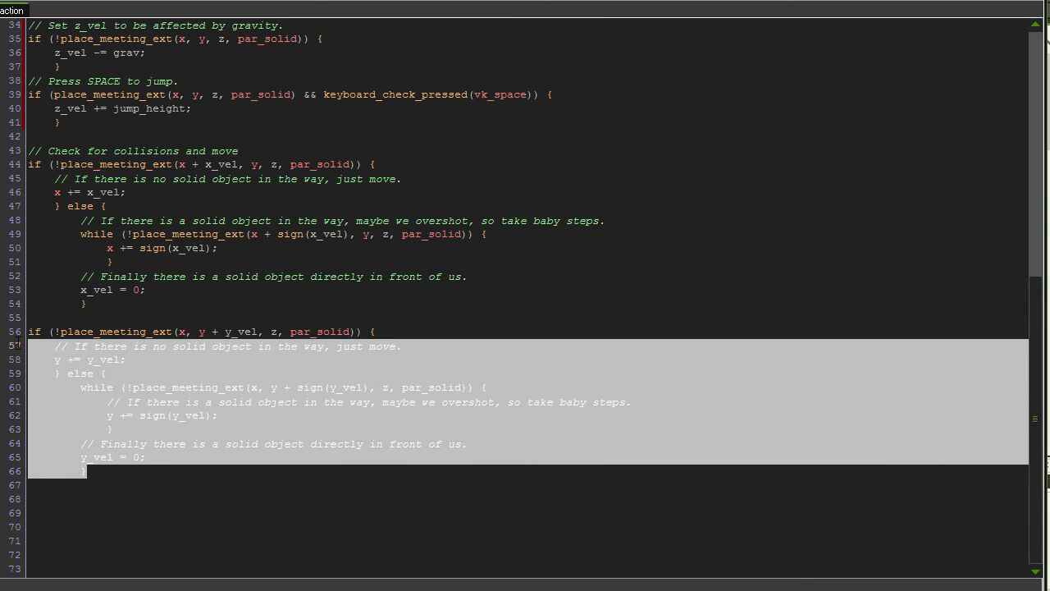
# - Close the player's Step code and return to the workspace
pyautogui.click(85, 469)
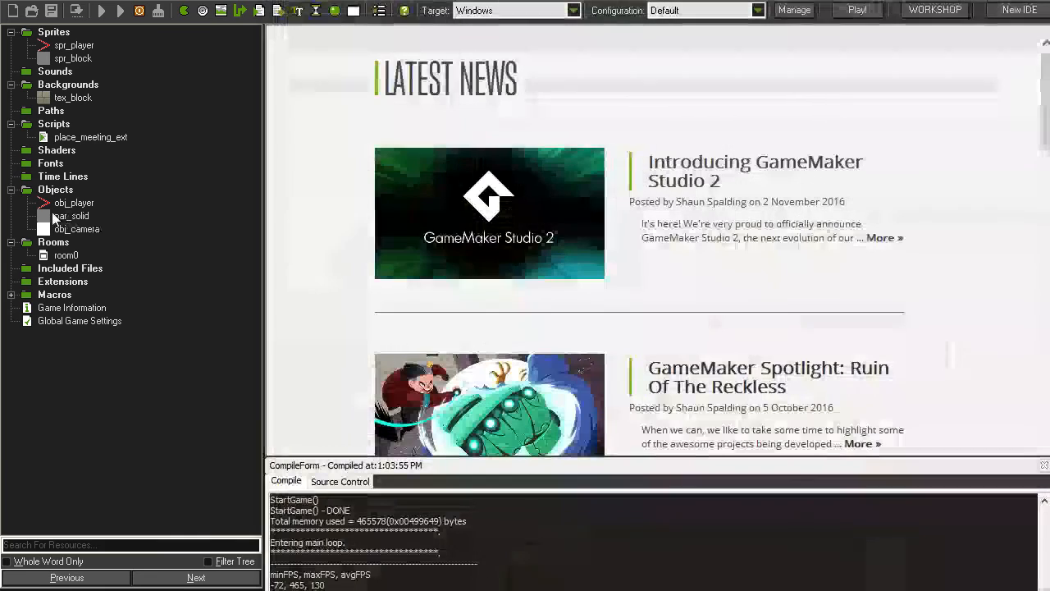
# - Reopen obj_player from the resource tree to edit its code again
pyautogui.click(73, 204)
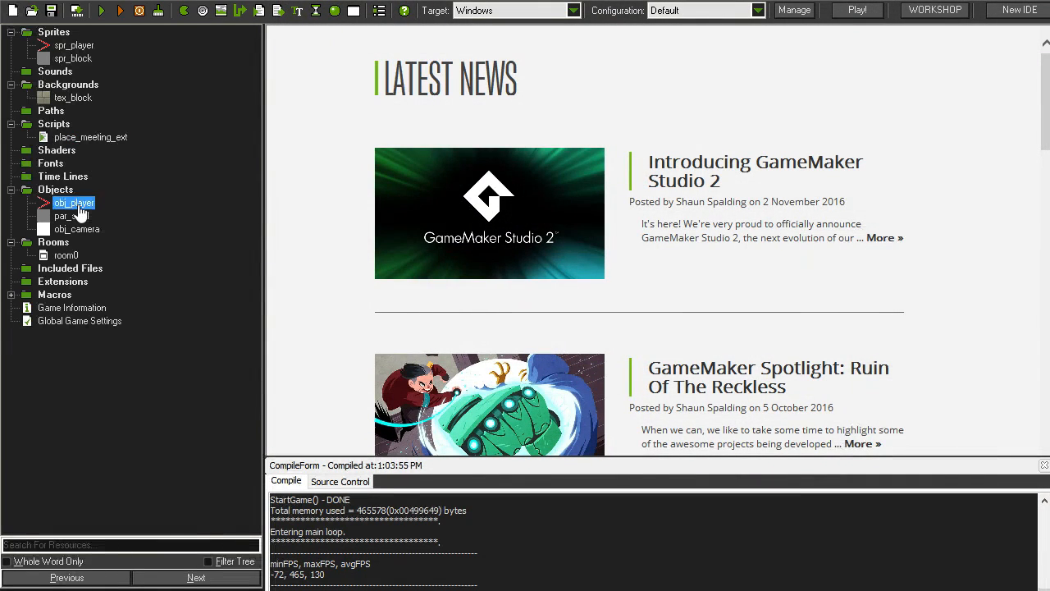
pyautogui.doubleClick(73, 203)
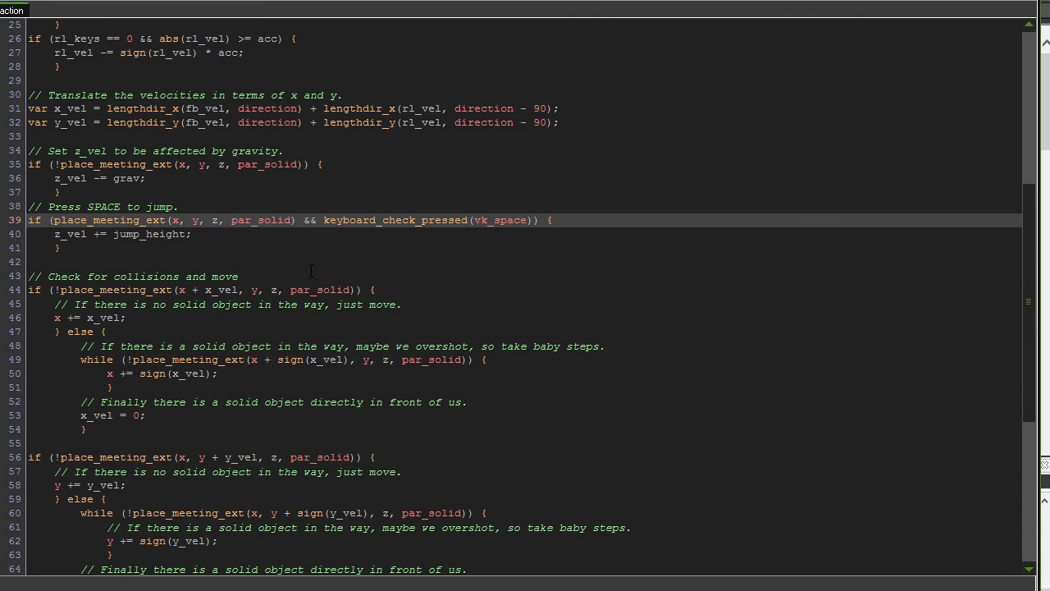
# - Change the jump check to place_meeting_ext(x, y, z - 1, par_solid)
pyautogui.click(217, 220)
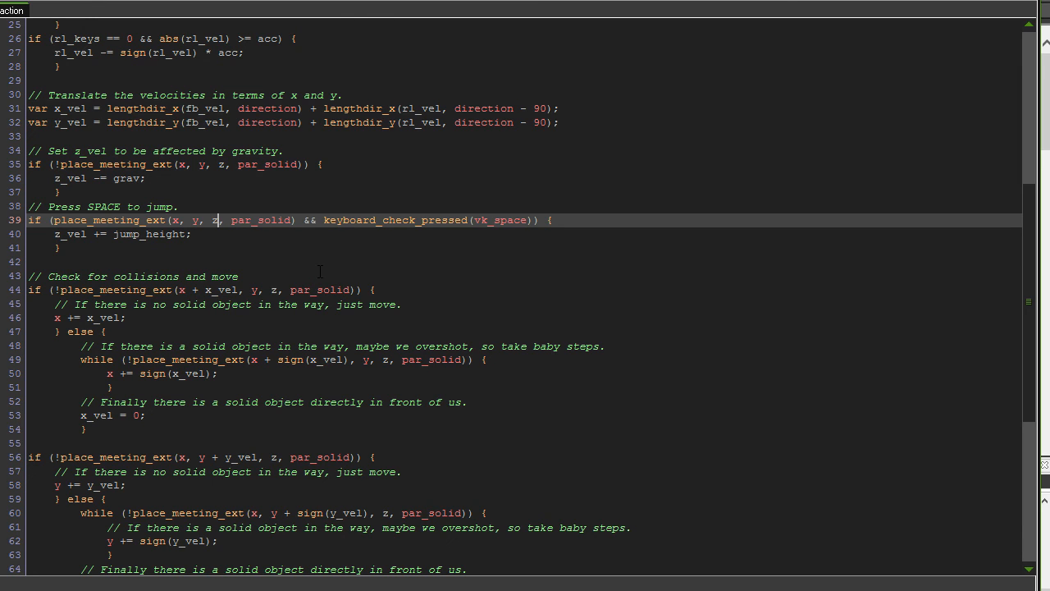
pyautogui.write('- 1')
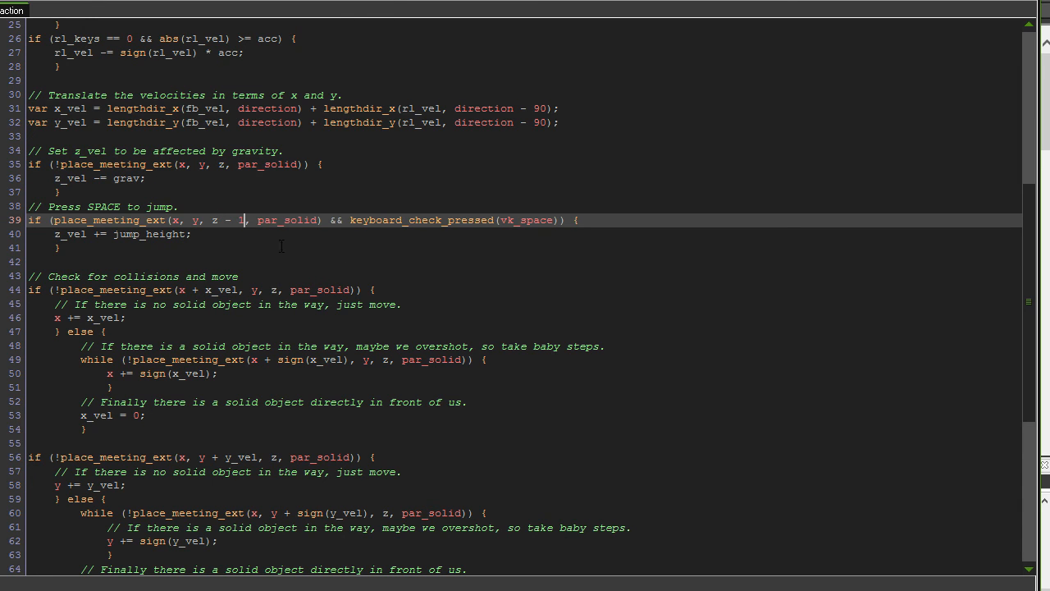